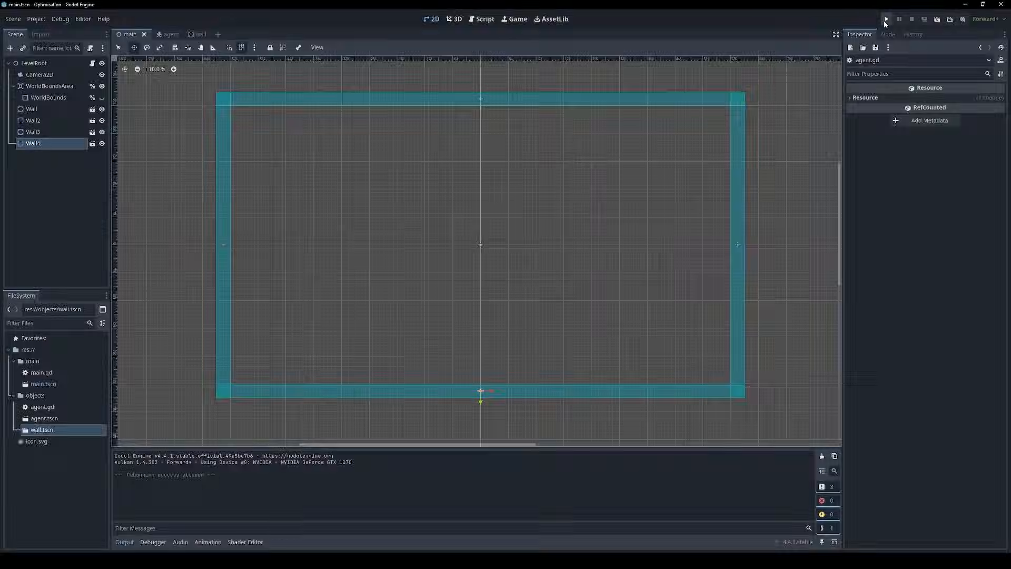
Open agent.tscn and view main.gd, which spawns 100 agents within the world bounds
{"action": "left_click", "coordinate": [885, 19]}
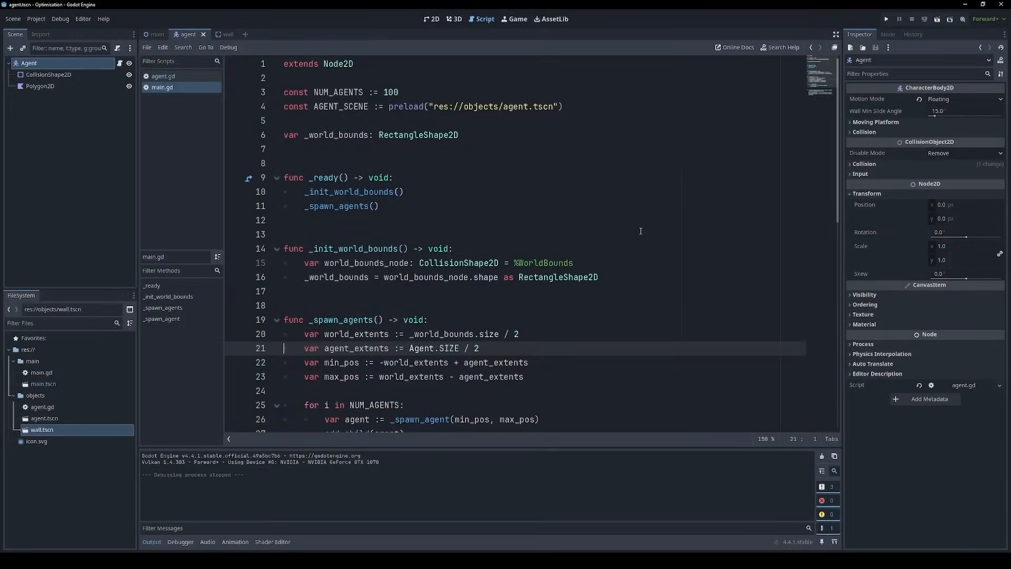
{"action": "mouse_move", "coordinate": [169, 88]}
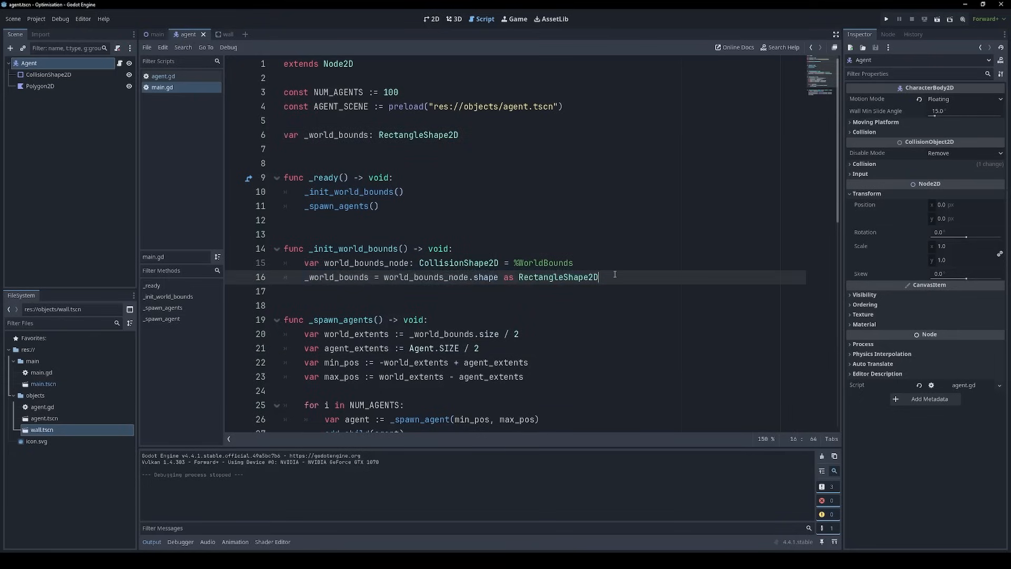
Scroll main.gd, highlight the NUM_AGENTS for loop on line 25, and bring up agent.gd
{"action": "scroll", "scroll_direction": "down", "scroll_amount": 3}
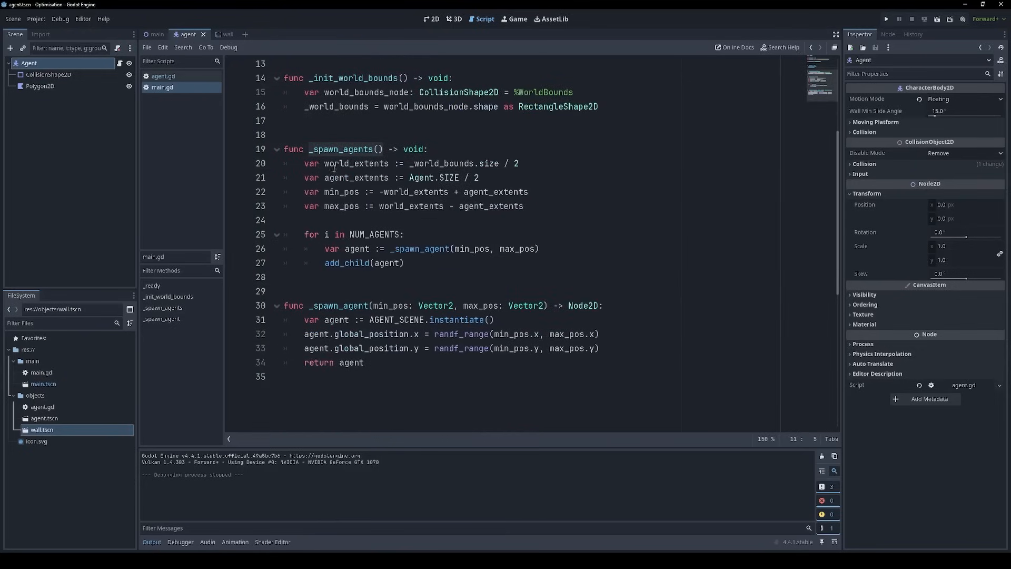
{"action": "left_click_drag", "start_coordinate": [352, 178], "coordinate": [523, 206]}
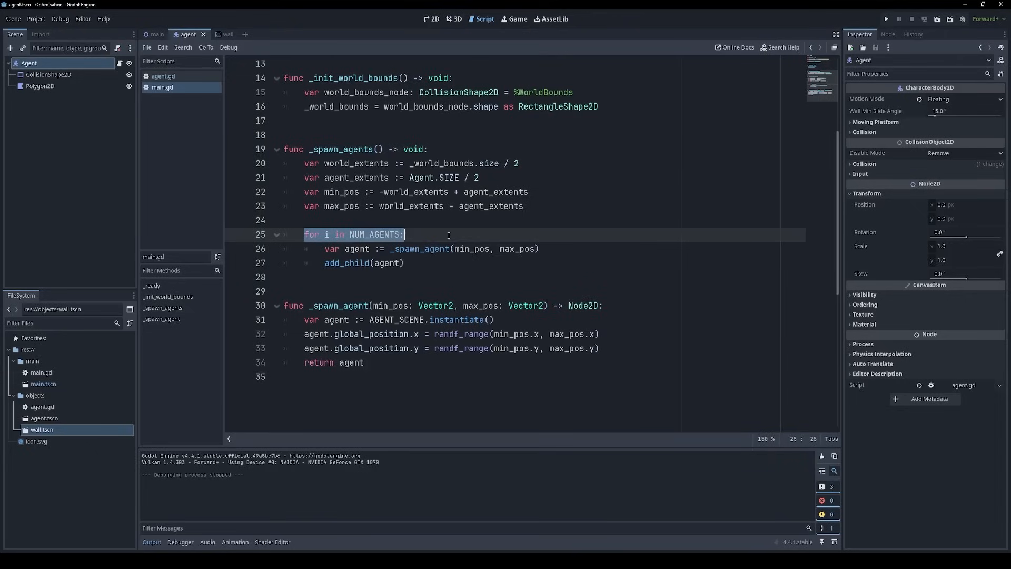
{"action": "left_click", "coordinate": [406, 235]}
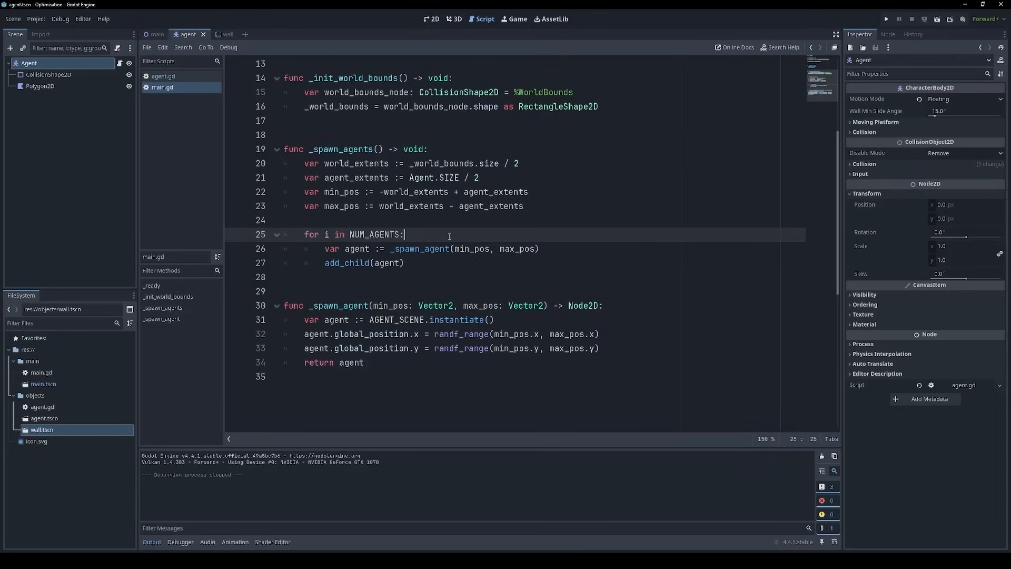
{"action": "left_click_drag", "start_coordinate": [303, 333], "coordinate": [598, 348]}
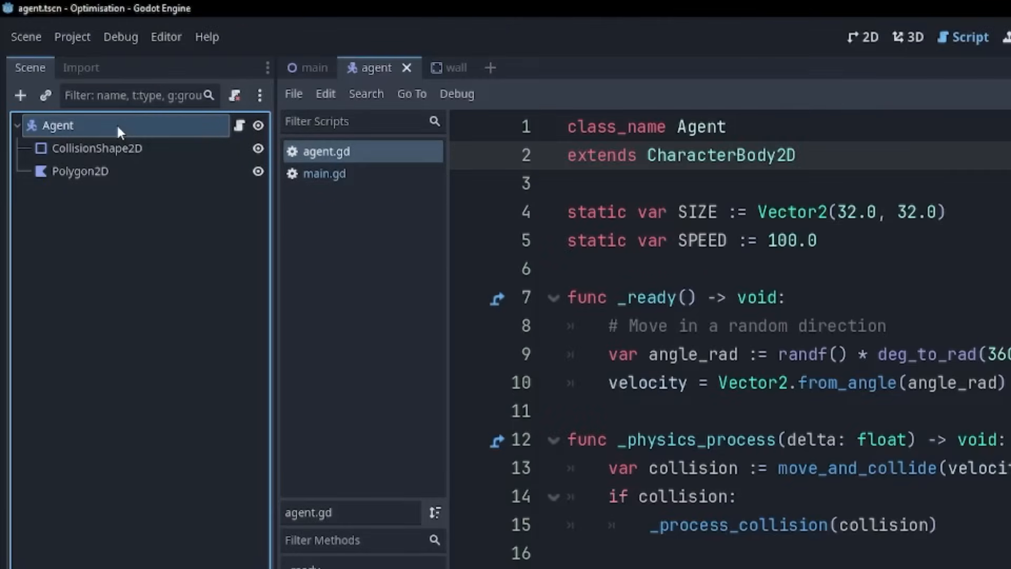
Set the Agent node's collision layer to 1 and mask to 2, then save
{"action": "left_click", "coordinate": [92, 148]}
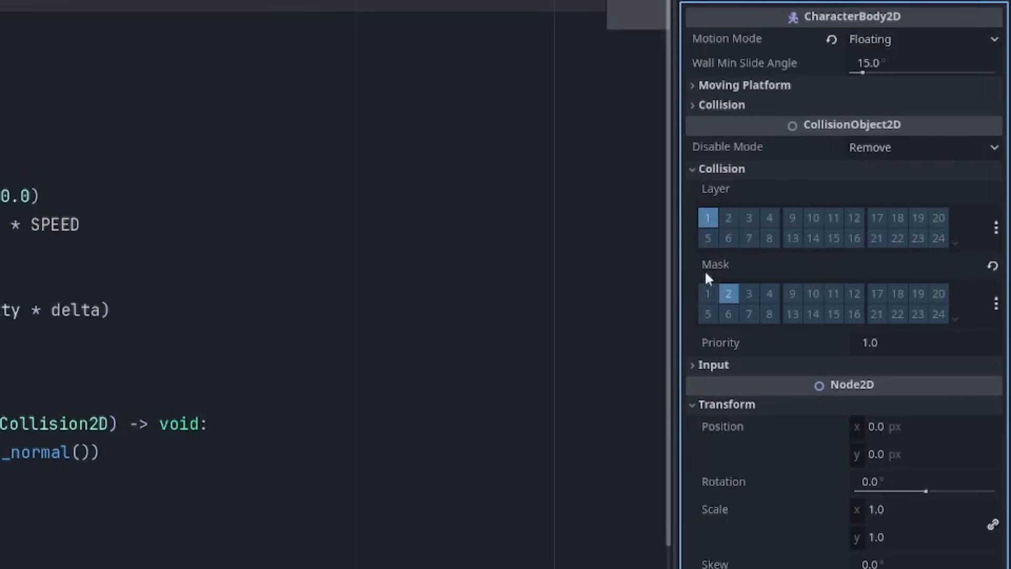
{"action": "mouse_move", "coordinate": [729, 297]}
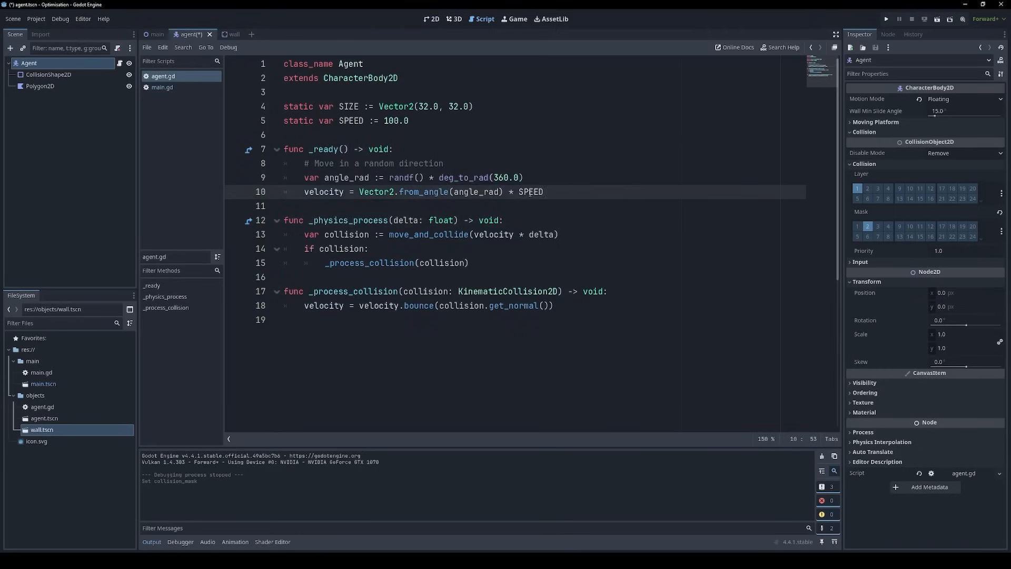
{"action": "double_click", "coordinate": [349, 220]}
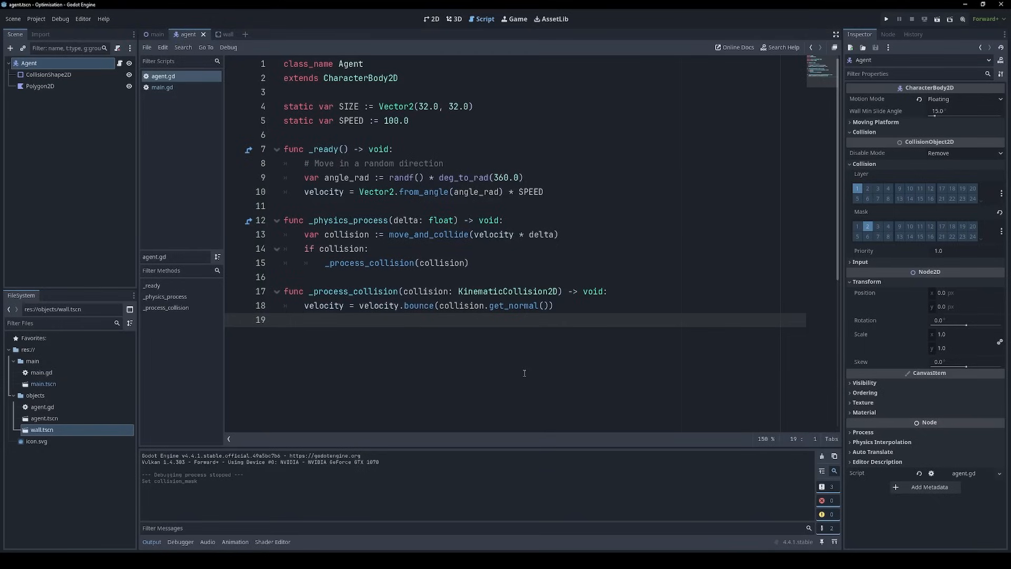
{"action": "mouse_move", "coordinate": [487, 406]}
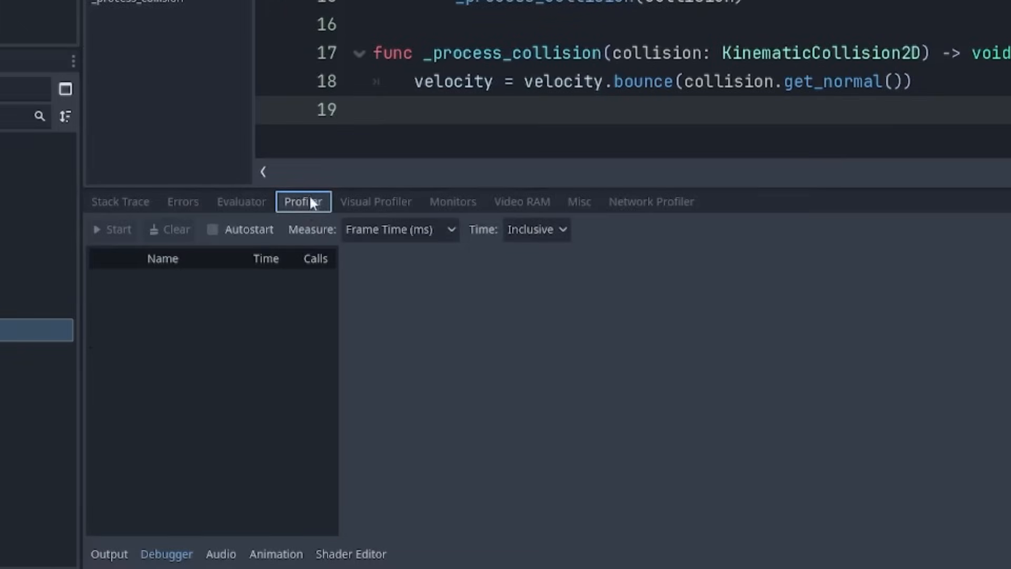
{"action": "mouse_move", "coordinate": [182, 553]}
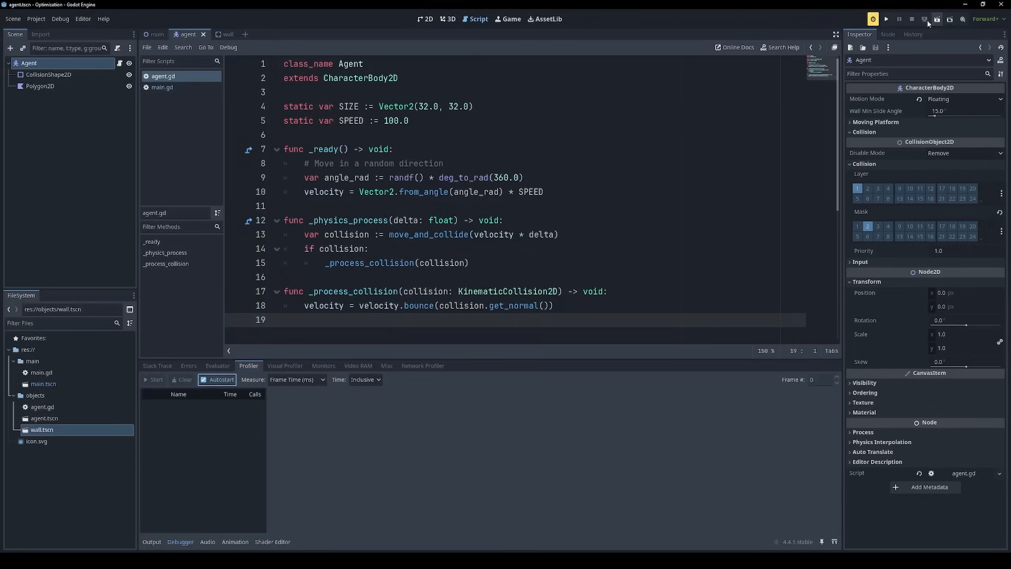
Run the project and stop the Profiler after capturing roughly 11 ms frames
{"action": "left_click", "coordinate": [887, 18]}
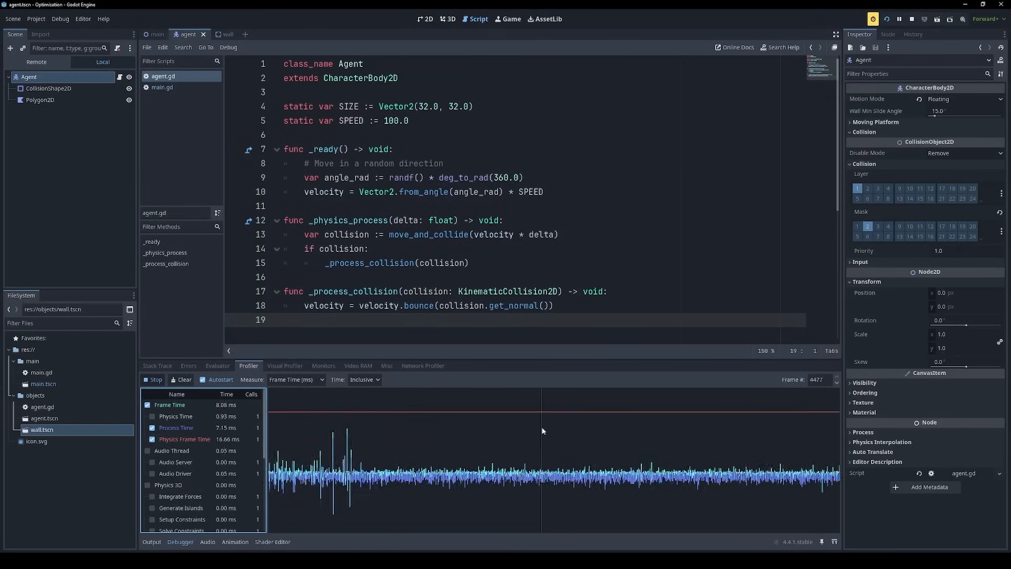
{"action": "left_click", "coordinate": [153, 380]}
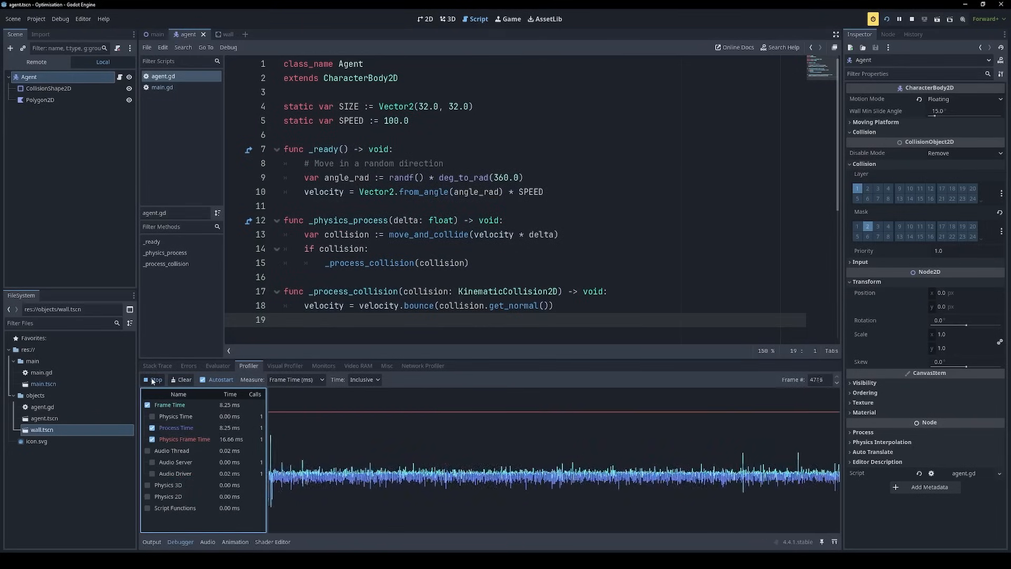
{"action": "left_click", "coordinate": [154, 379]}
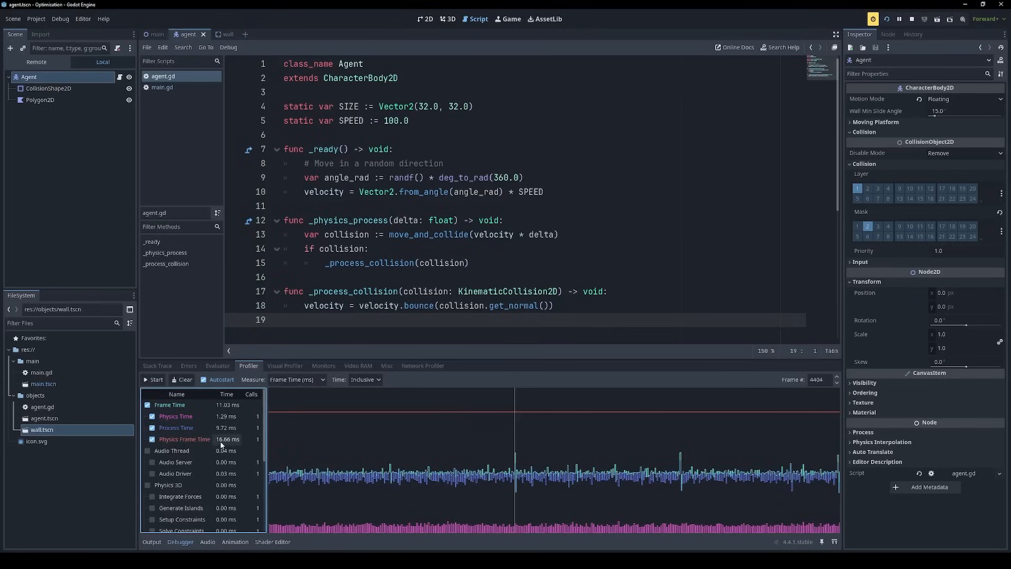
{"action": "mouse_move", "coordinate": [222, 445]}
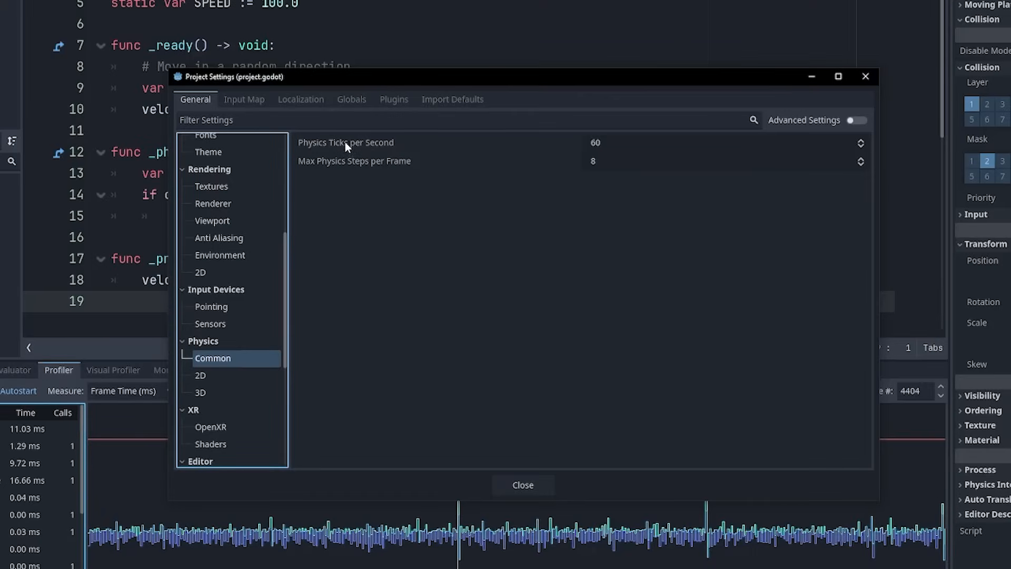
Confirm 60 physics ticks per second, close Project Settings, and view profiler frame 2876
{"action": "left_click", "coordinate": [523, 485]}
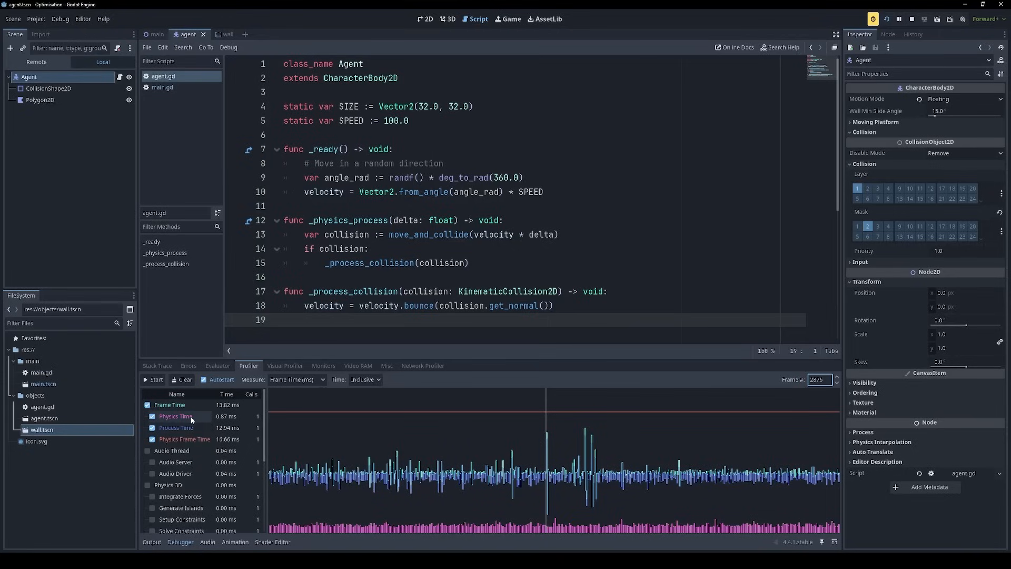
{"action": "mouse_move", "coordinate": [181, 419]}
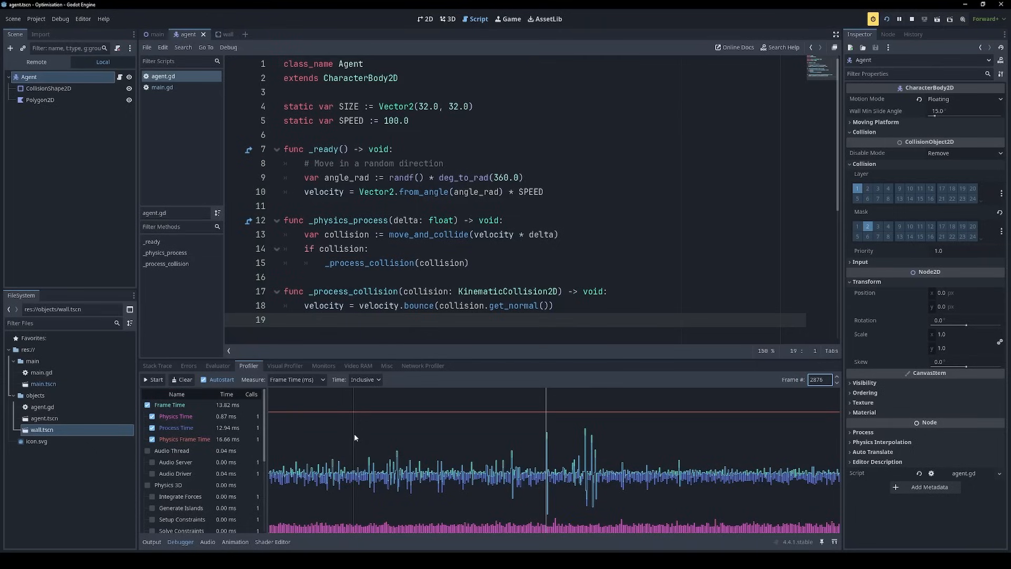
Capture a fresh profile and graph Physics 2D timing, about 0.32 ms per frame
{"action": "left_click", "coordinate": [297, 380]}
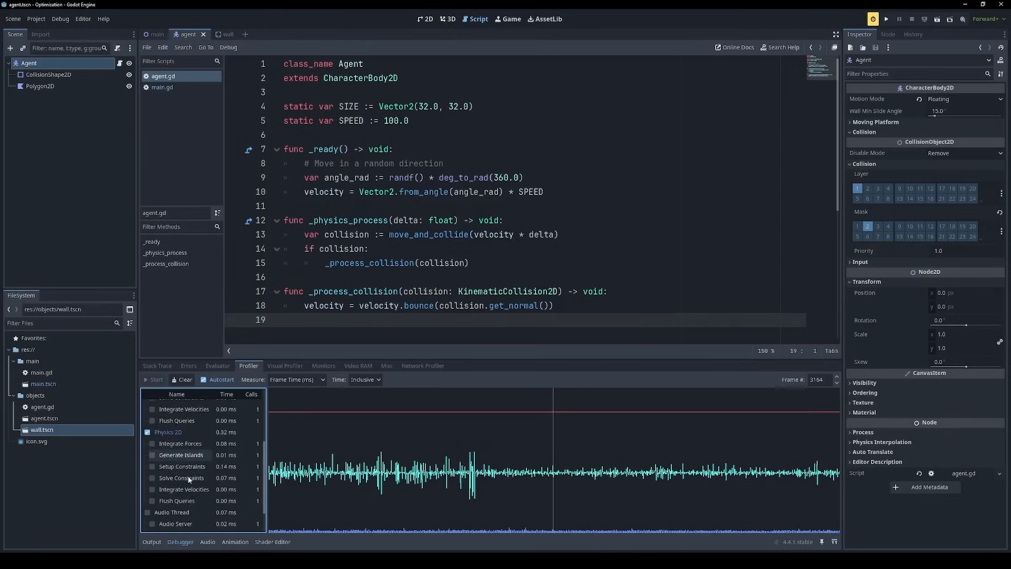
Plot Agent._physics_process and set the profiler Measure to Frame %
{"action": "scroll", "scroll_direction": "down", "scroll_amount": 3}
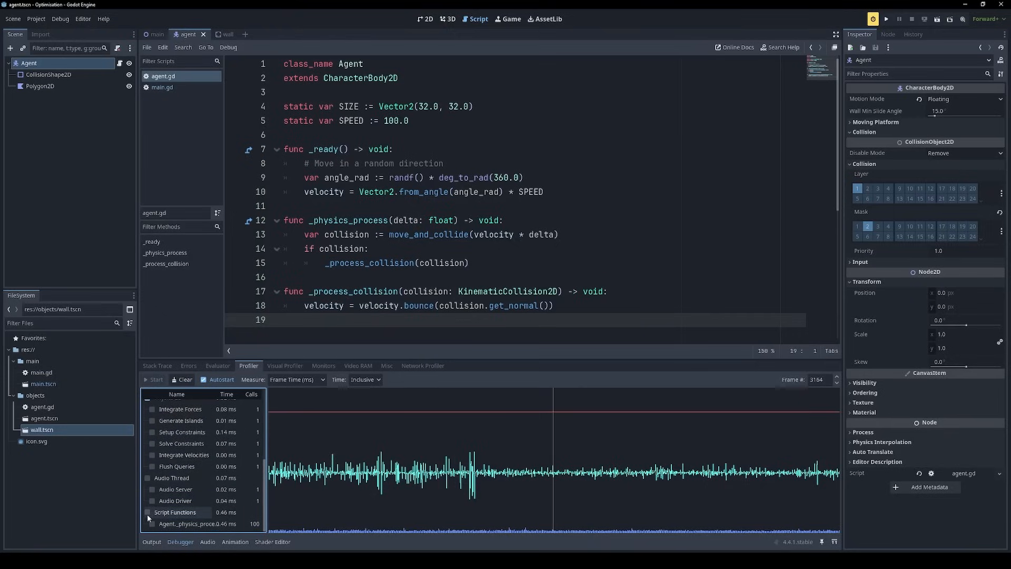
{"action": "left_click", "coordinate": [152, 523]}
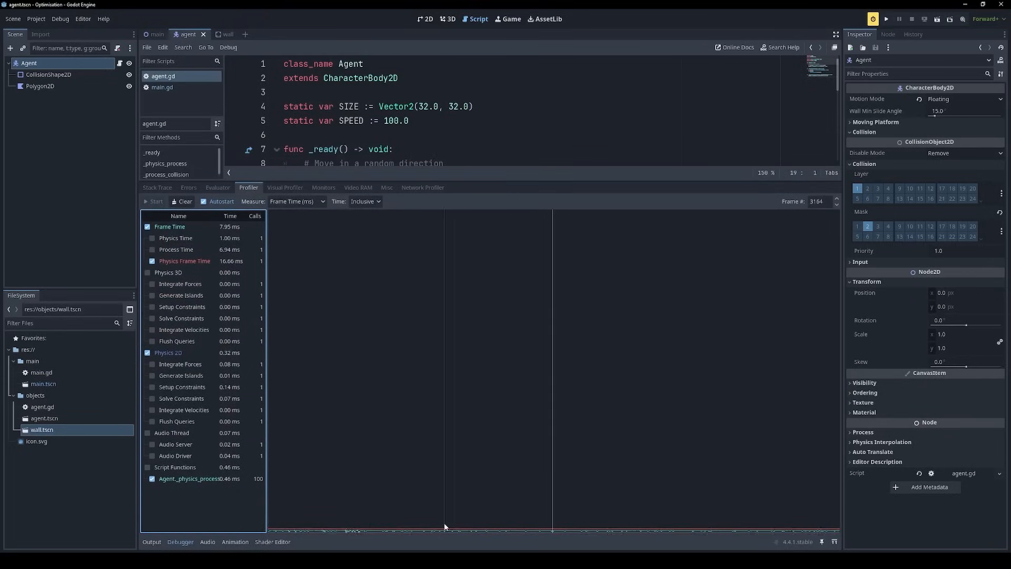
{"action": "left_click", "coordinate": [297, 202]}
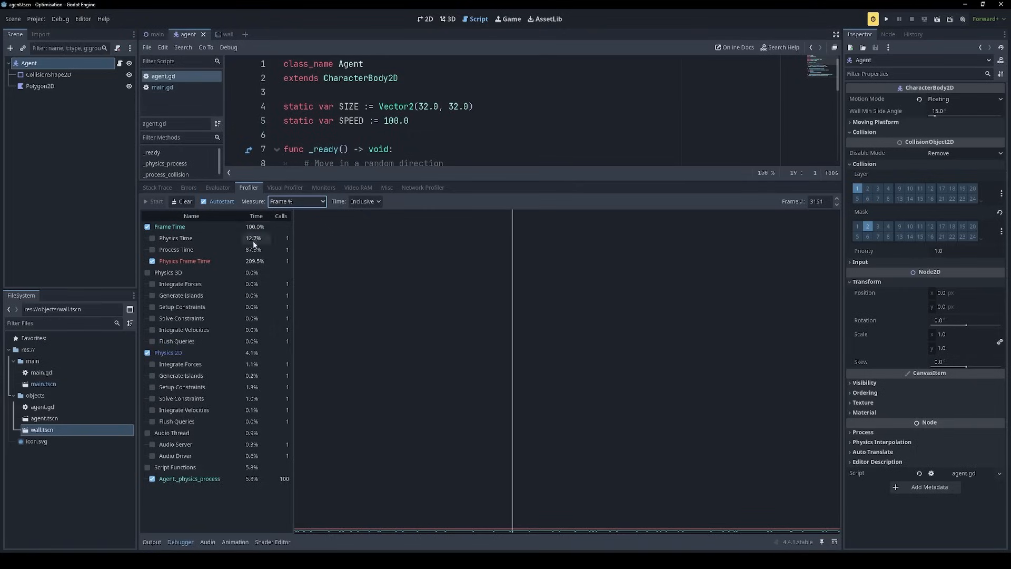
{"action": "mouse_move", "coordinate": [230, 492]}
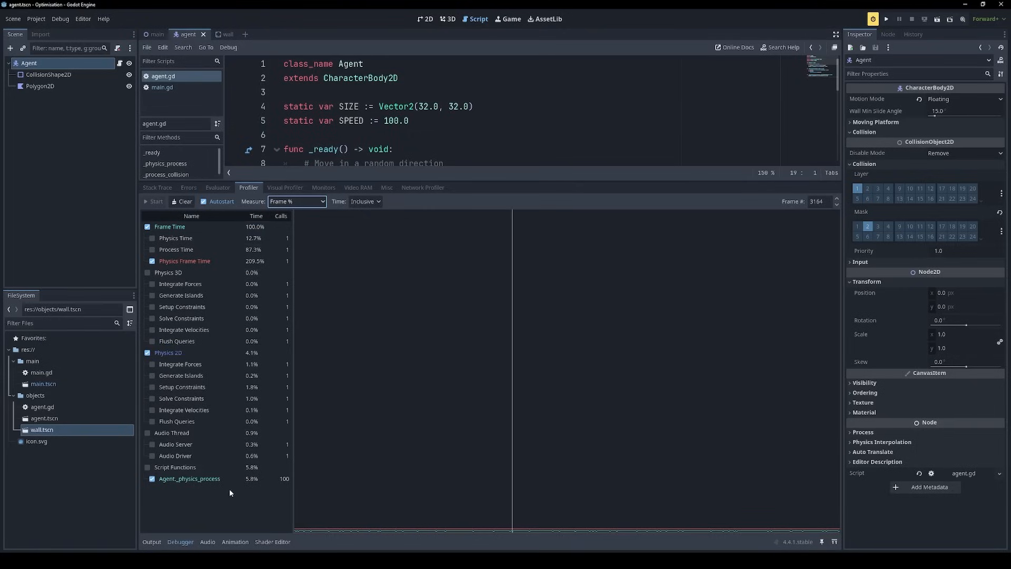
{"action": "mouse_move", "coordinate": [253, 487]}
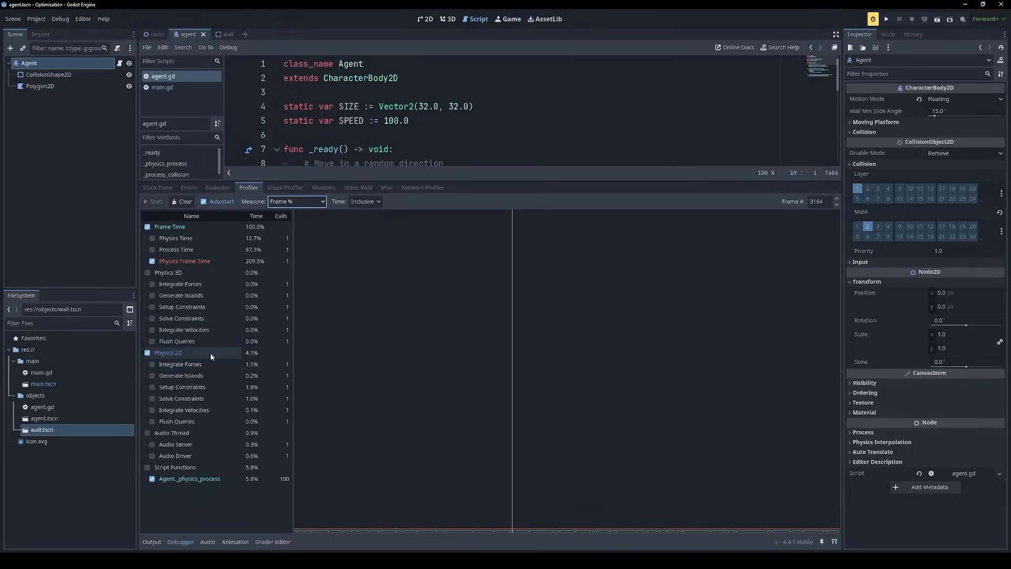
{"action": "mouse_move", "coordinate": [203, 356]}
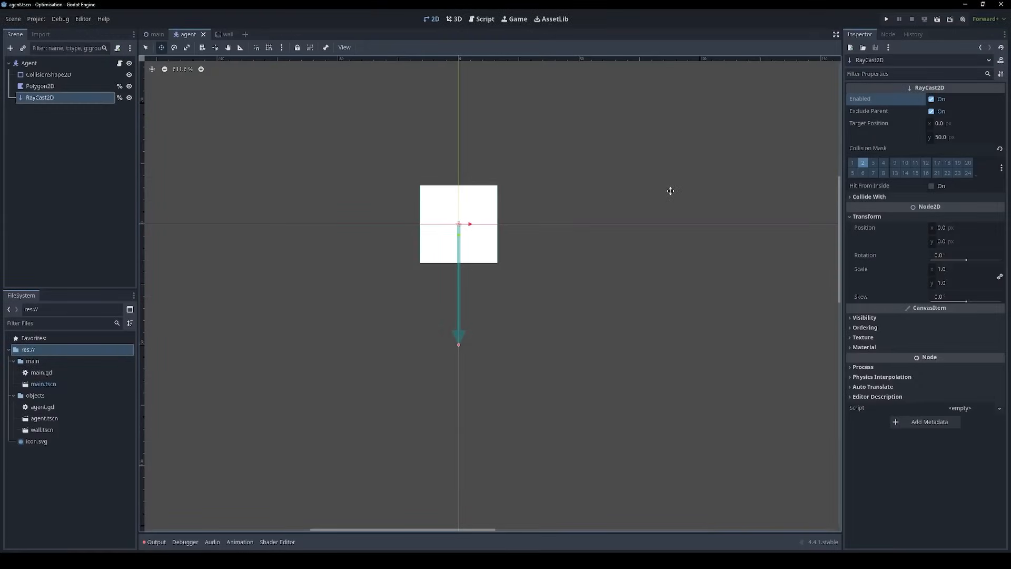
{"action": "mouse_move", "coordinate": [454, 288]}
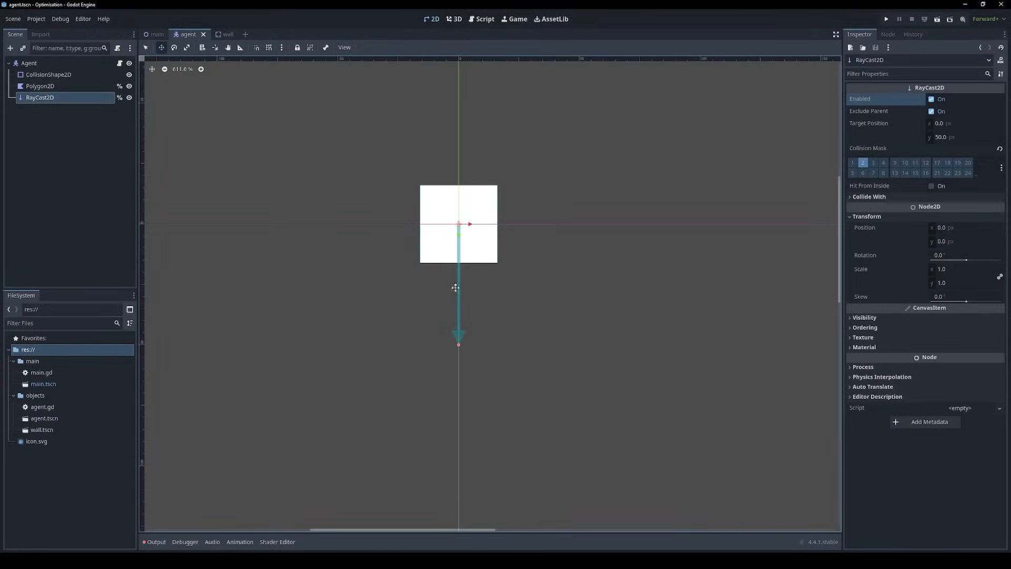
In agent.gd, tint the polygon Color.RED when the raycast collides, otherwise Color.GREEN
{"action": "left_click", "coordinate": [485, 18]}
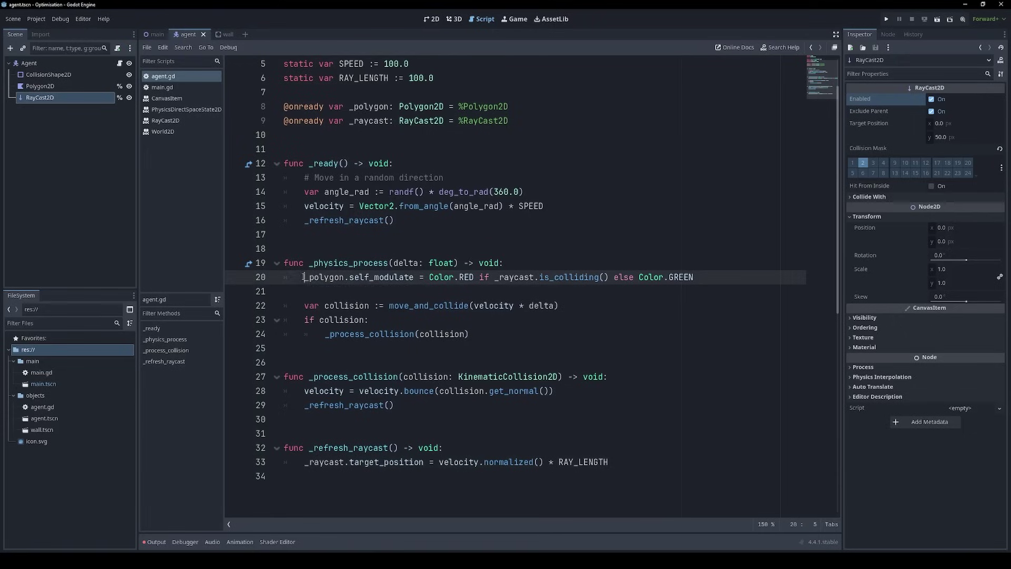
{"action": "left_click", "coordinate": [697, 276]}
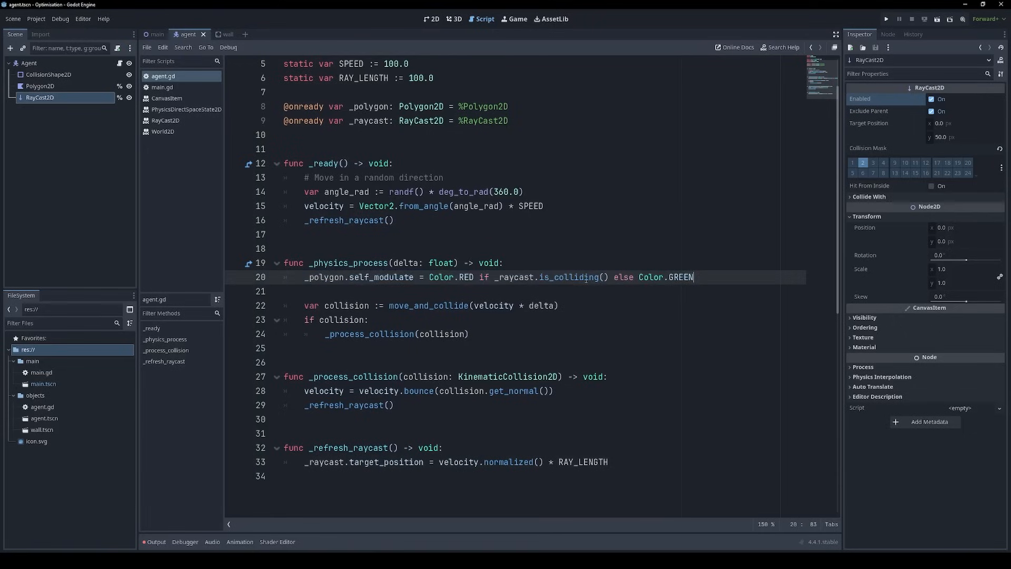
Record a profile of the raycasting agents (~9.7 ms frames), then begin declaring var _ray_cooldown
{"action": "left_click", "coordinate": [886, 19]}
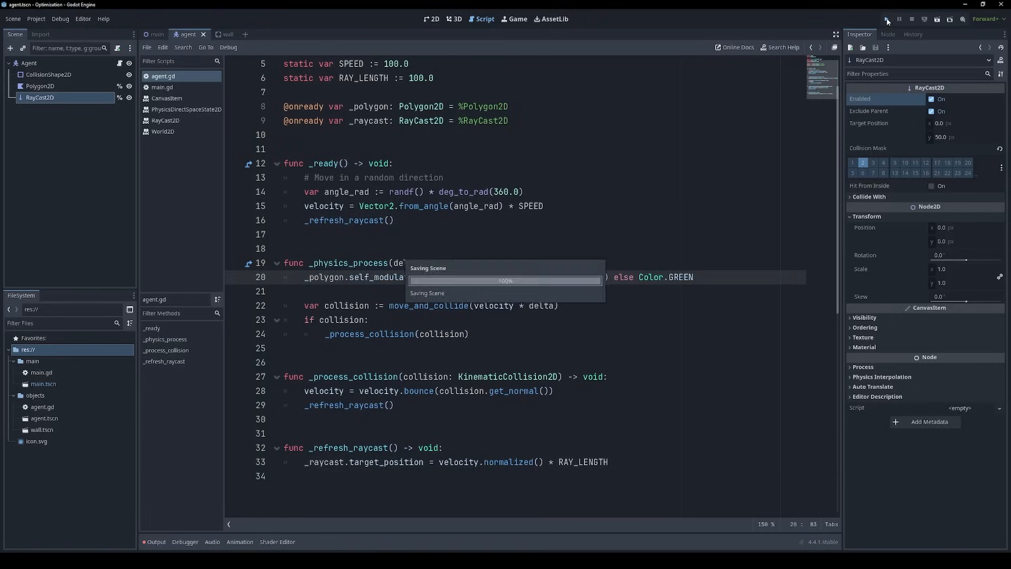
{"action": "left_click", "coordinate": [888, 19]}
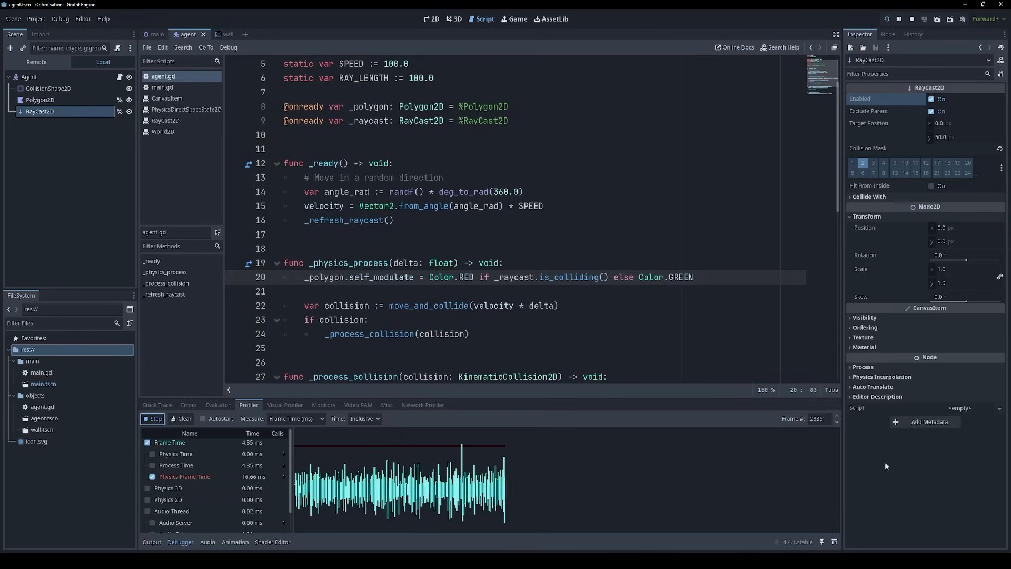
{"action": "left_click", "coordinate": [163, 87]}
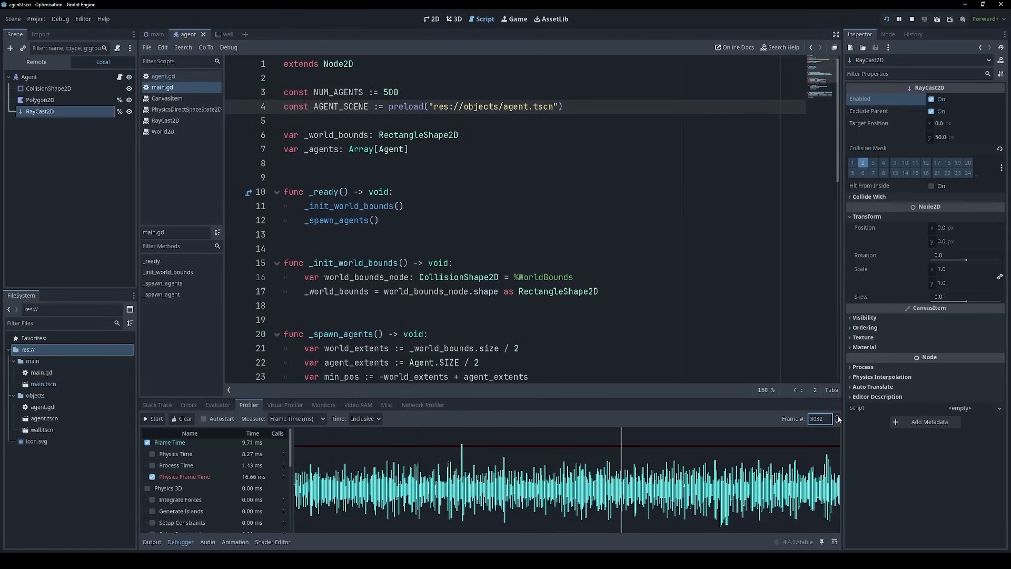
{"action": "left_click", "coordinate": [432, 19]}
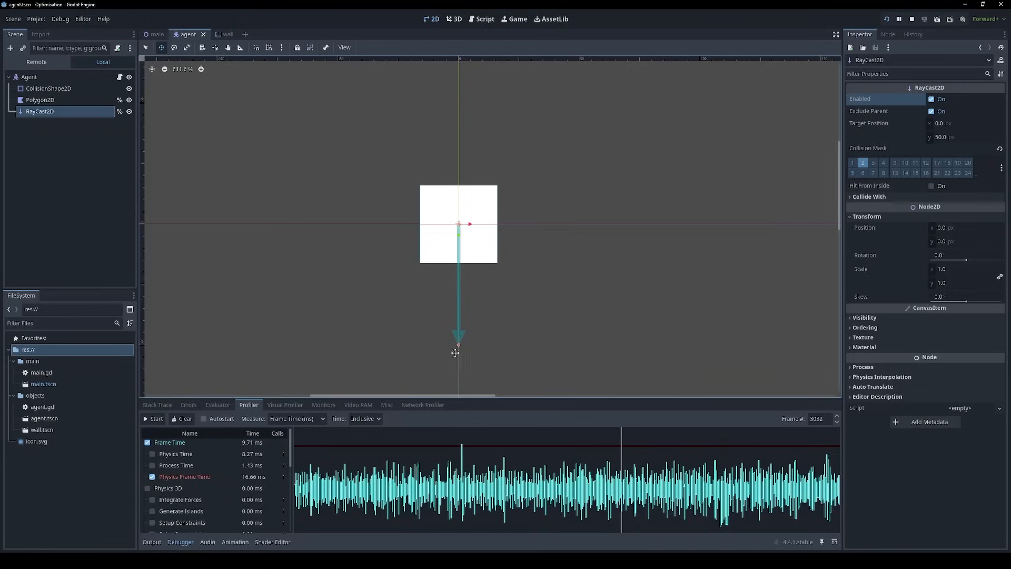
{"action": "mouse_move", "coordinate": [580, 115]}
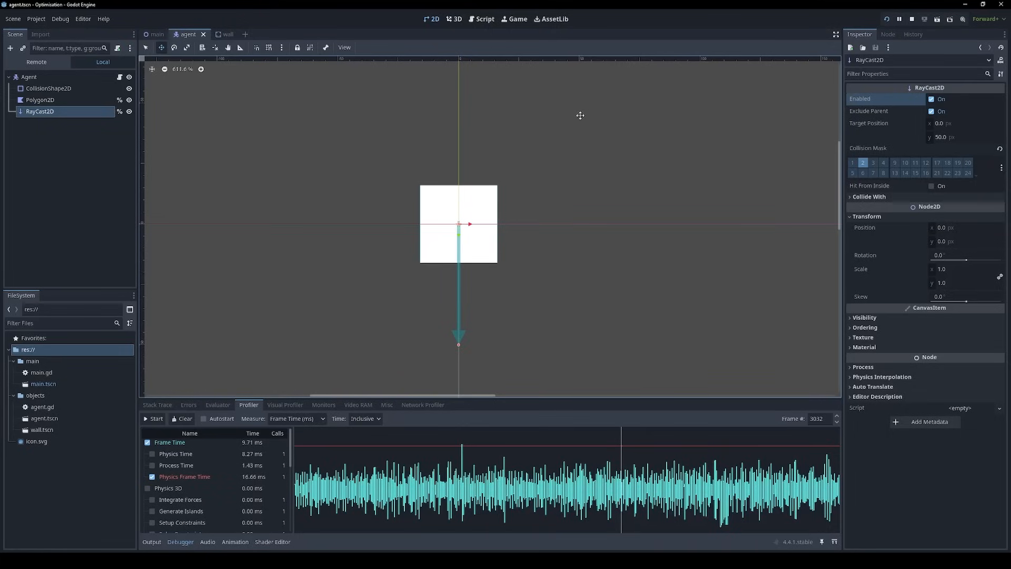
{"action": "left_click", "coordinate": [484, 19]}
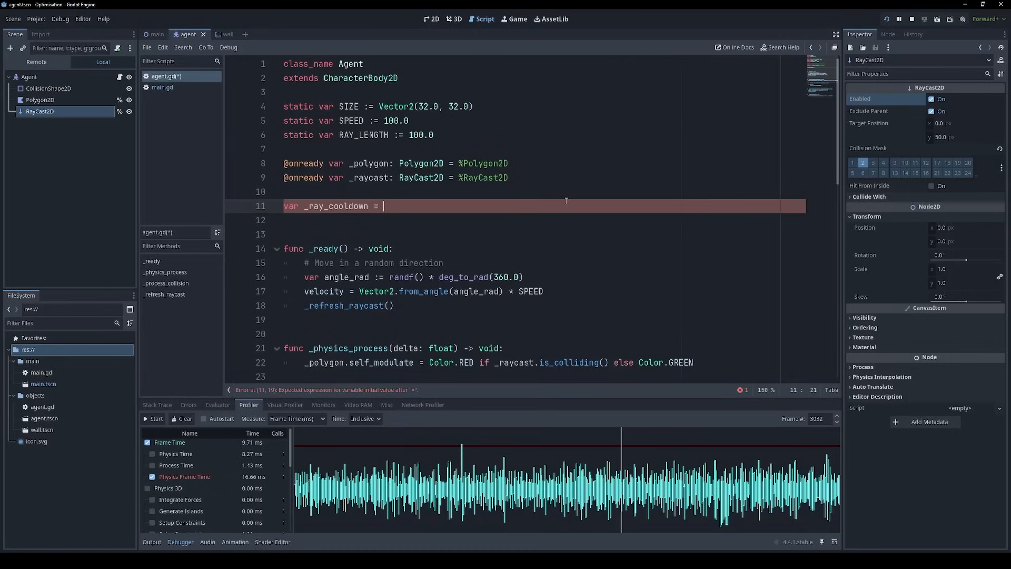
Count _ray_cooldown down by delta, calling _perform_raycast() at <= 0.0, and disable RayCast2D
{"action": "type", "text": "10"}
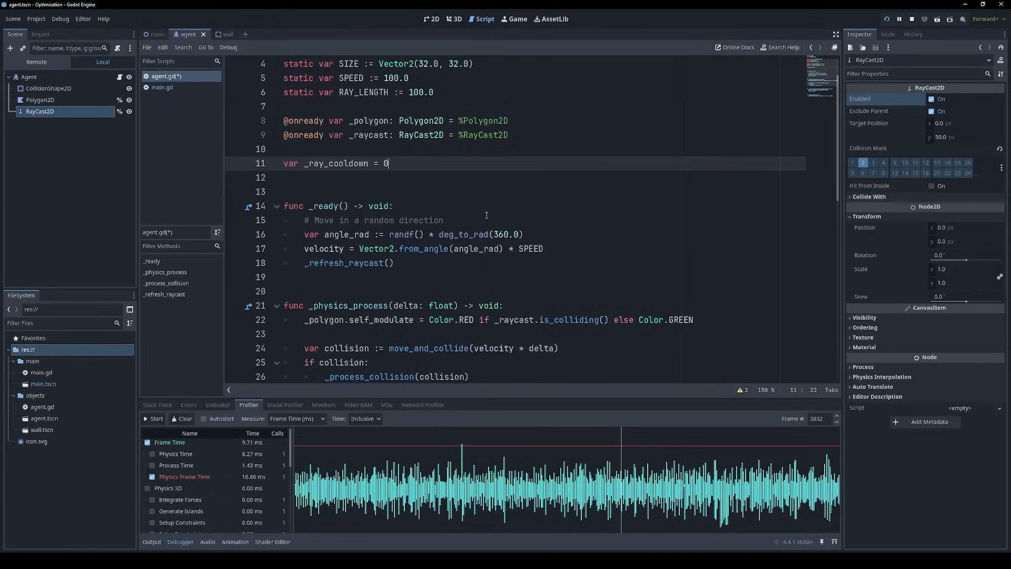
{"action": "type", "text": "_ray_cooldown -= delta"}
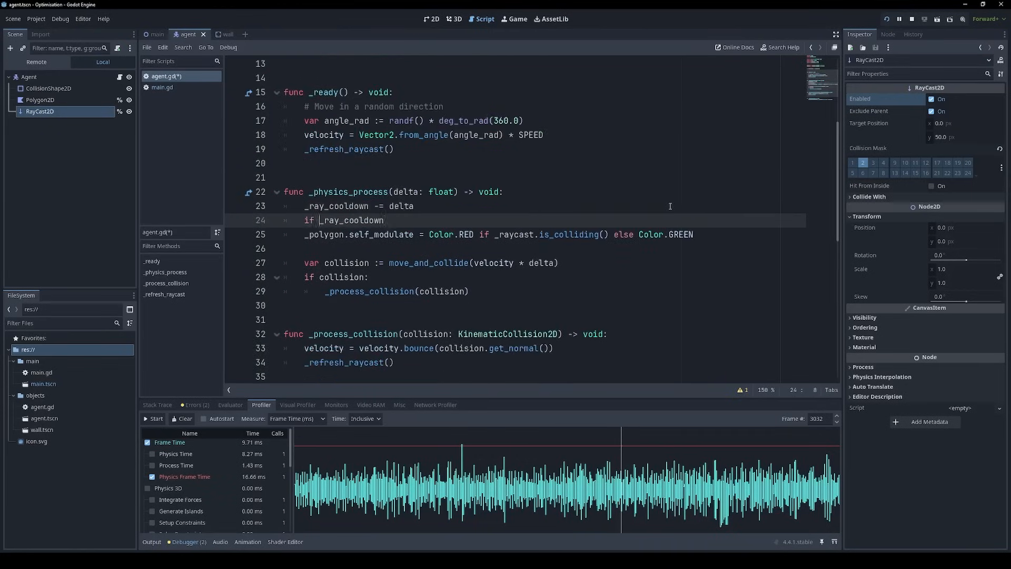
{"action": "type", "text": "<= 0.0:"}
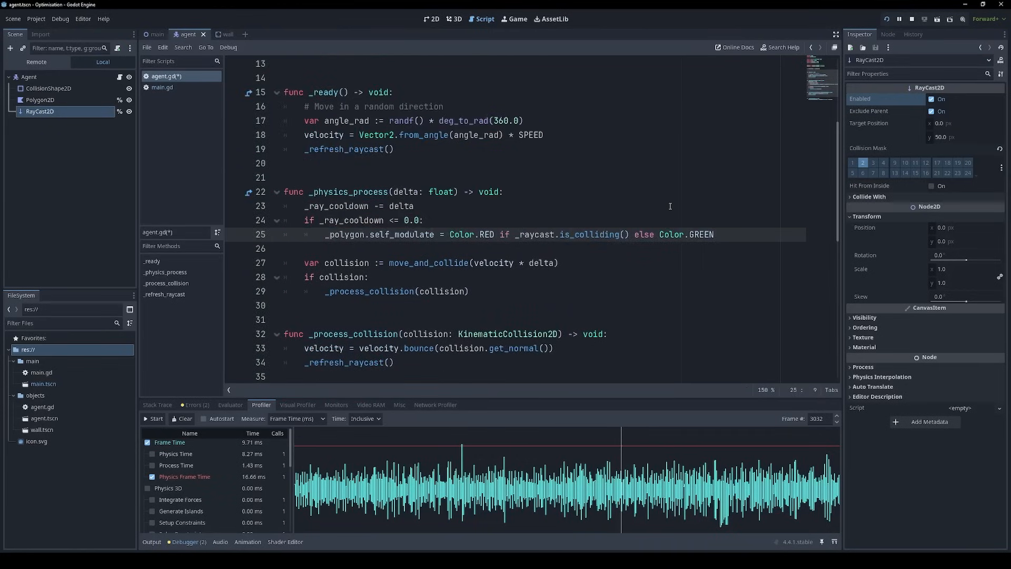
{"action": "type", "text": "_perform_raycast() -> void:"}
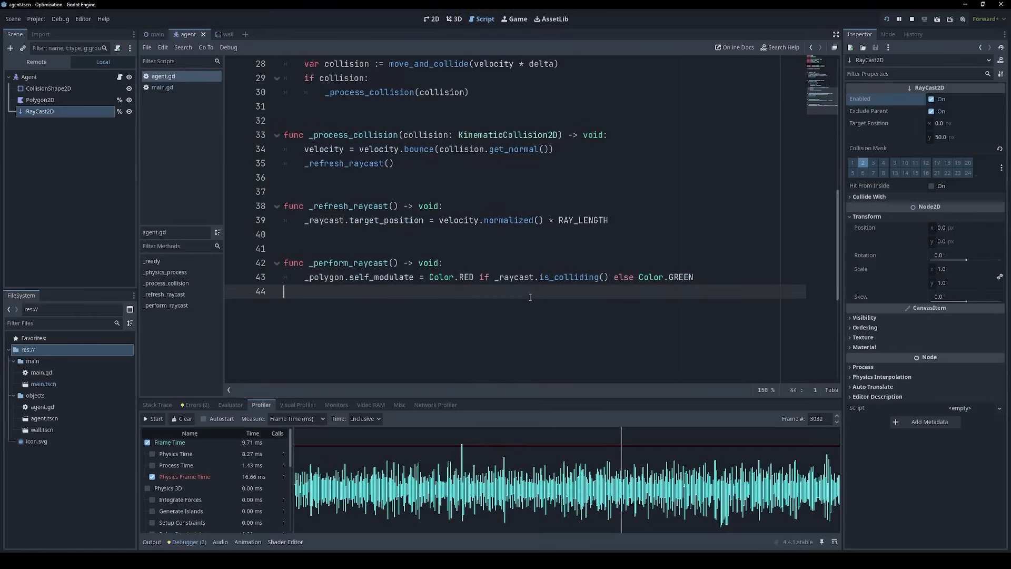
{"action": "scroll", "scroll_direction": "down", "scroll_amount": 3}
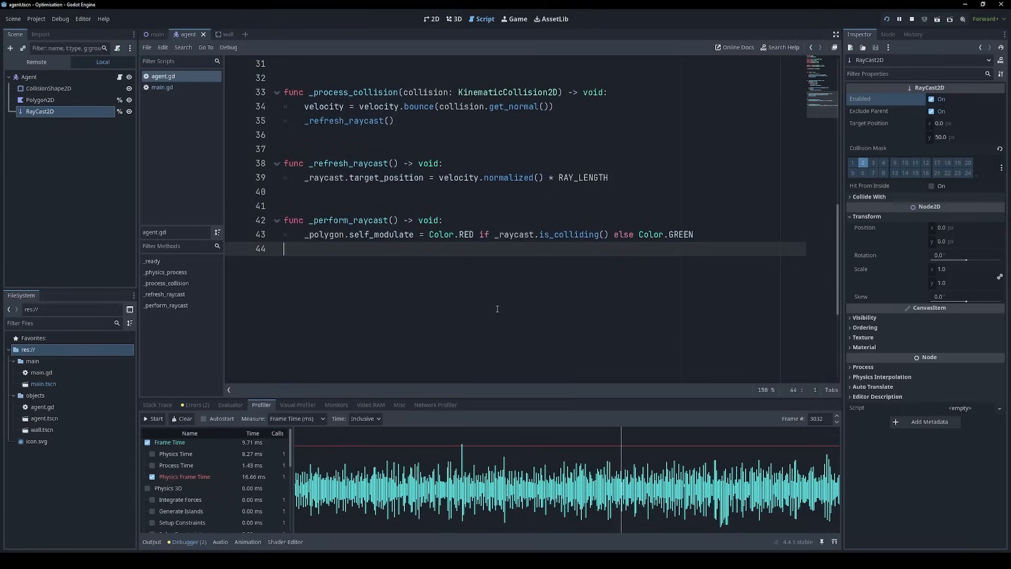
{"action": "left_click", "coordinate": [932, 99]}
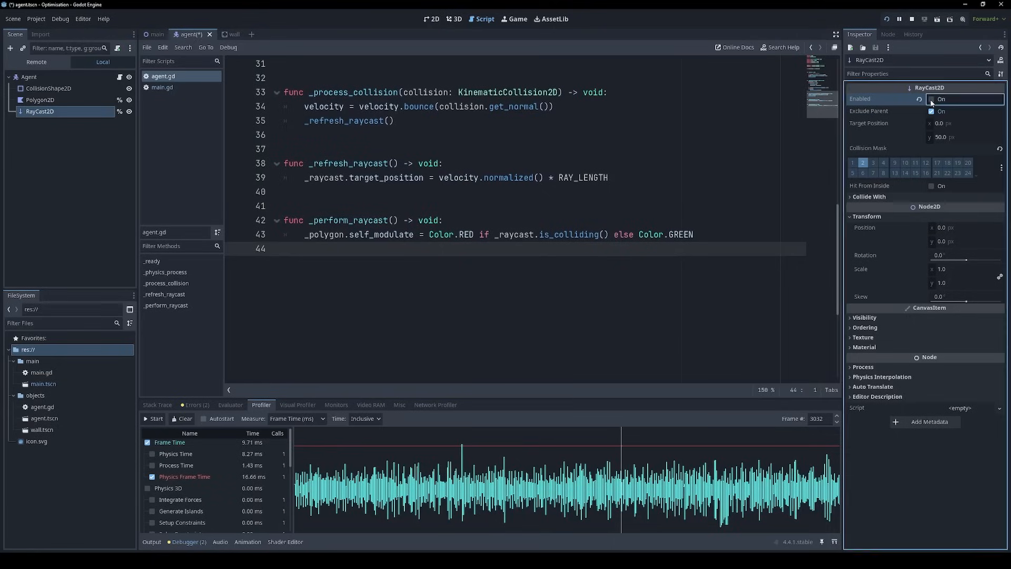
Add _raycast.force_raycast_update() in _perform_raycast, then run the project and stop profiling
{"action": "type", "text": "_ray"}
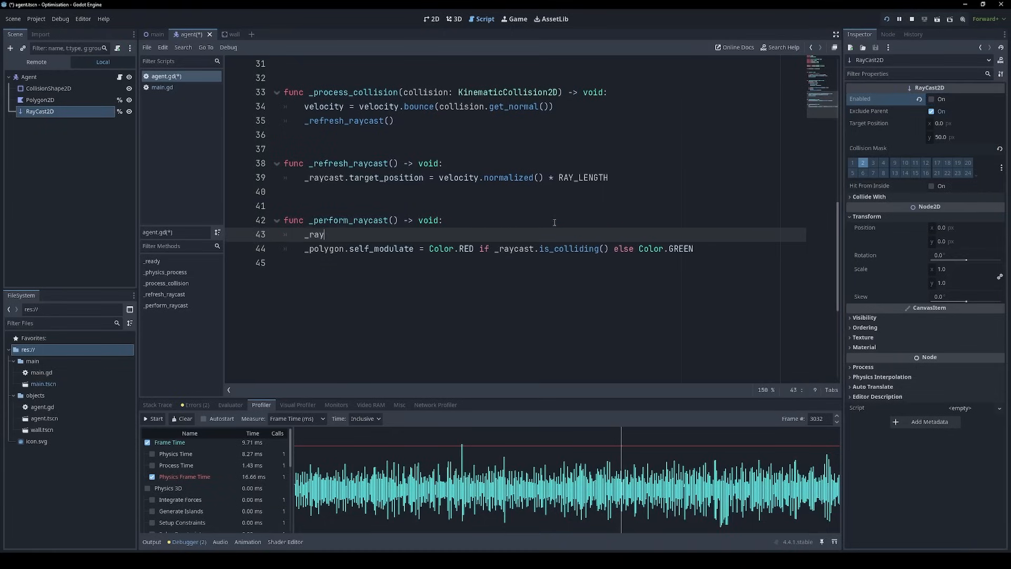
{"action": "type", "text": "cast."}
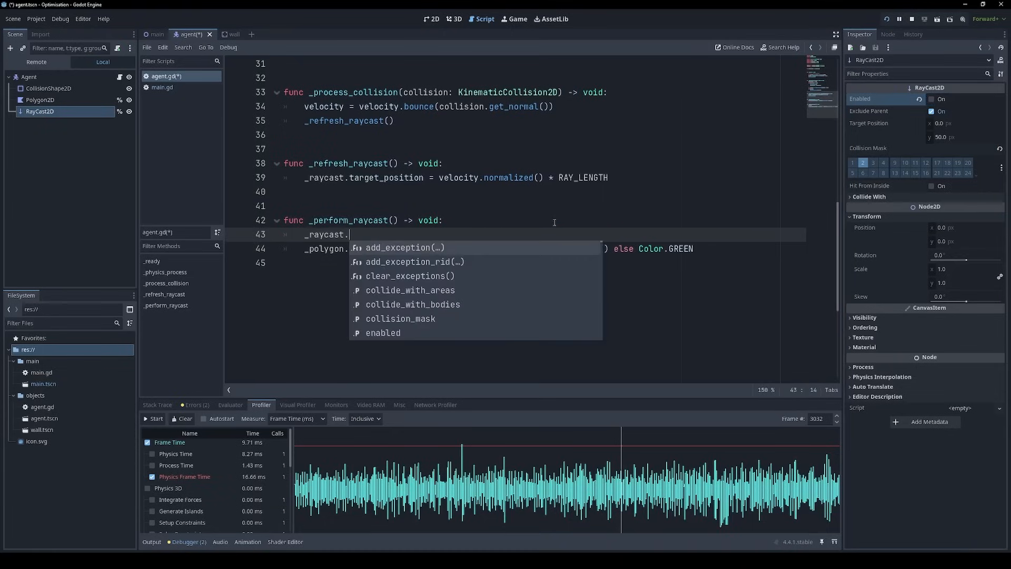
{"action": "type", "text": "force_raycast_update()"}
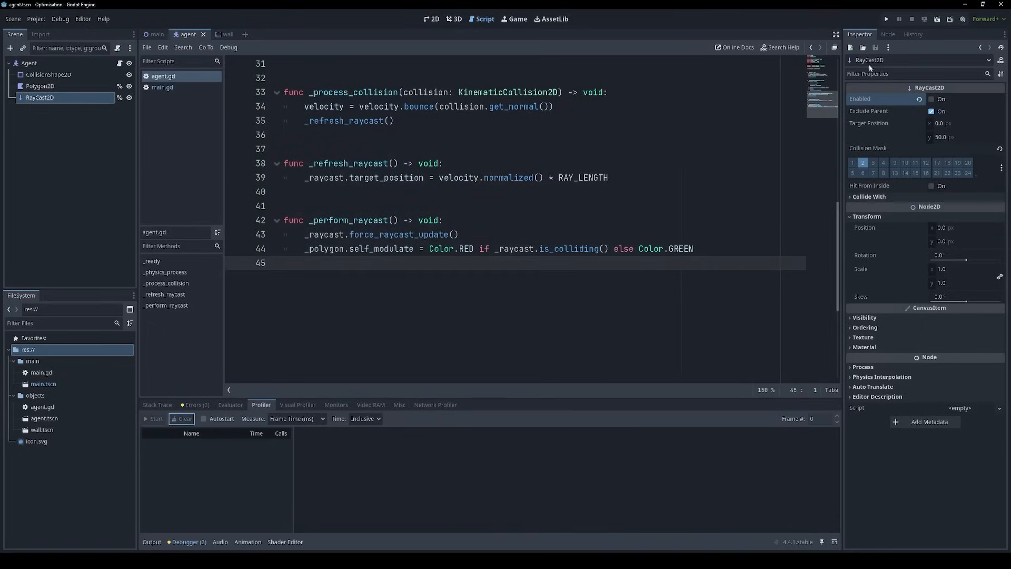
{"action": "mouse_move", "coordinate": [886, 18]}
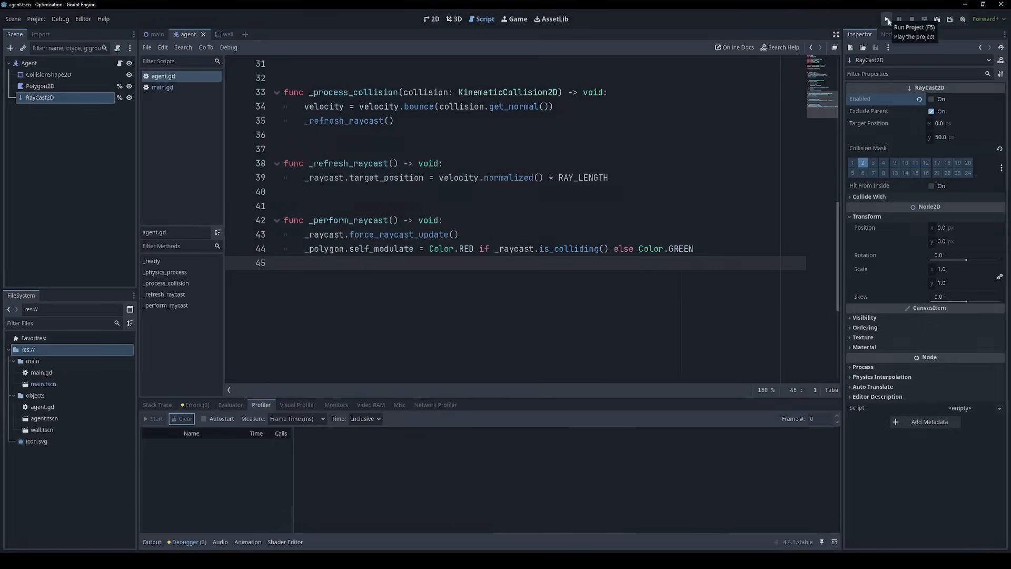
{"action": "left_click", "coordinate": [885, 19]}
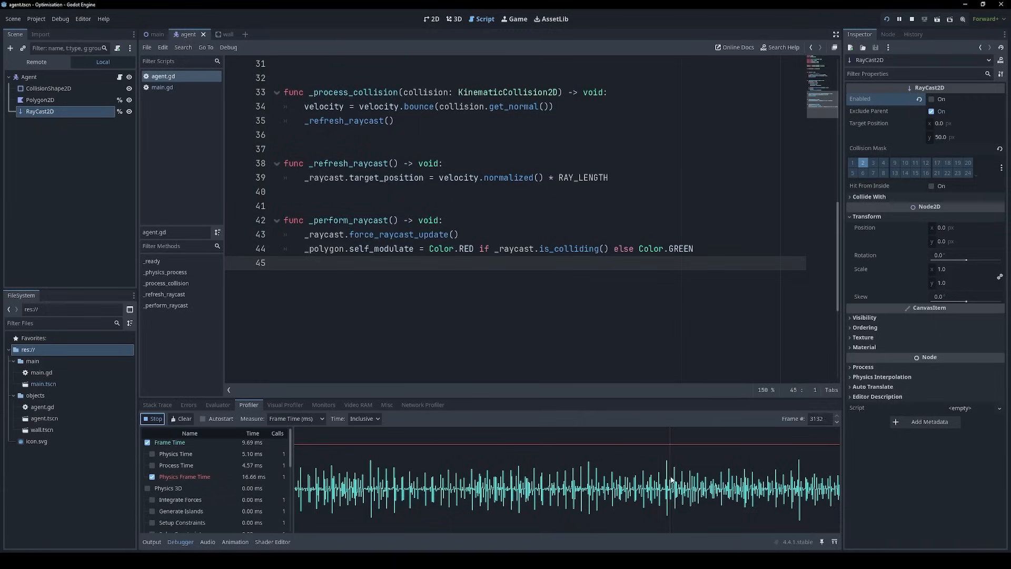
{"action": "left_click", "coordinate": [152, 419]}
{"action": "type", "text": "var _ray_cooldown := randf() * RAY_INTERVAL"}
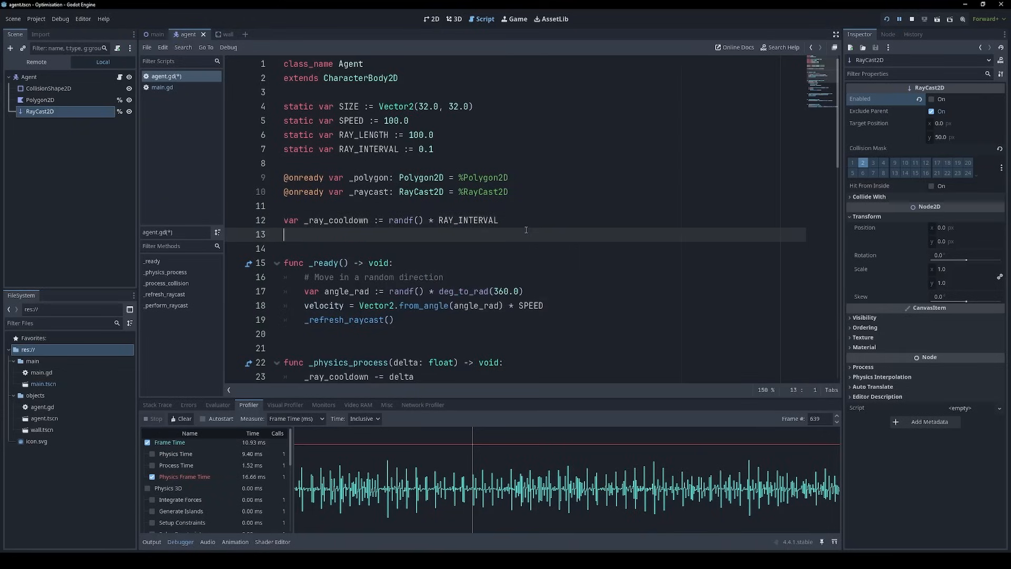
Call _perform_raycast() and reset _ray_cooldown to RAY_INTERVAL when the cooldown expires
{"action": "double_click", "coordinate": [337, 220]}
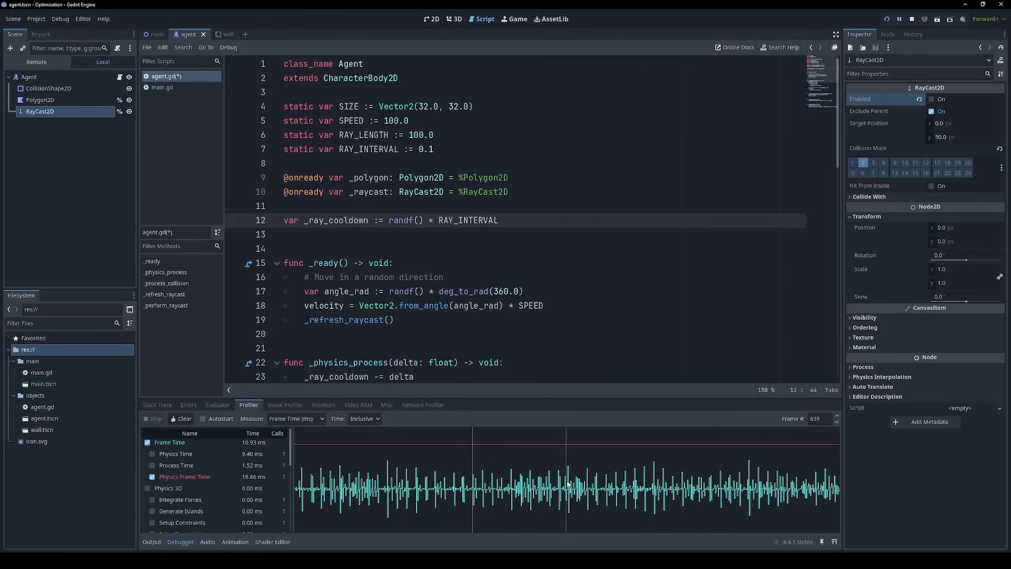
{"action": "mouse_move", "coordinate": [401, 454]}
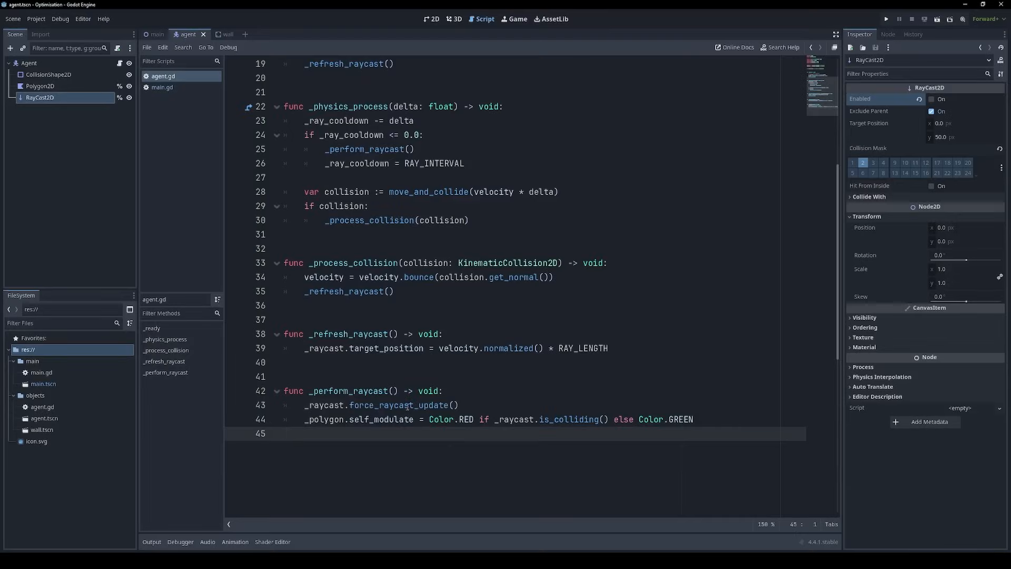
{"action": "double_click", "coordinate": [398, 405]}
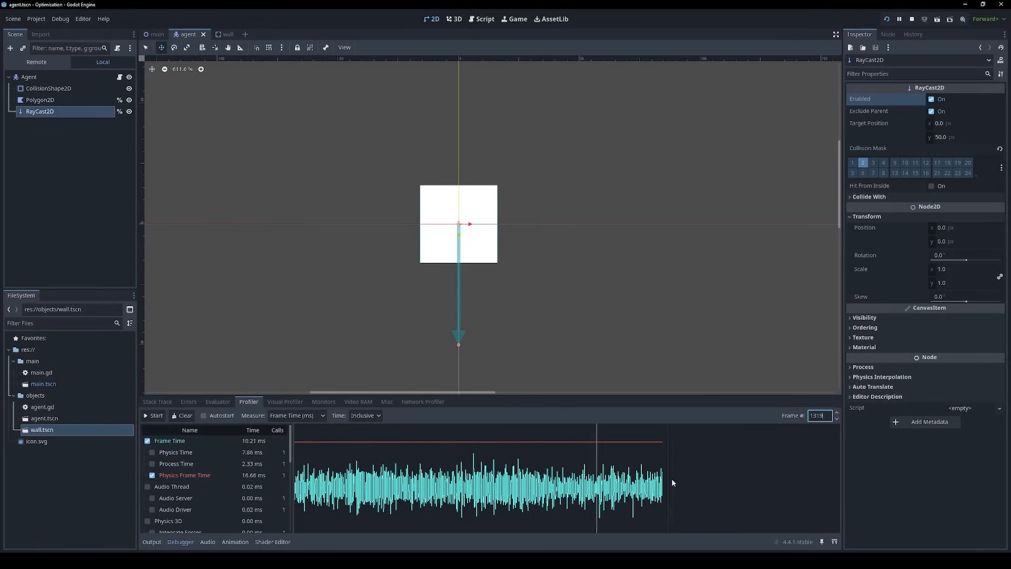
Open main.gd in the Script editor
{"action": "left_click", "coordinate": [484, 19]}
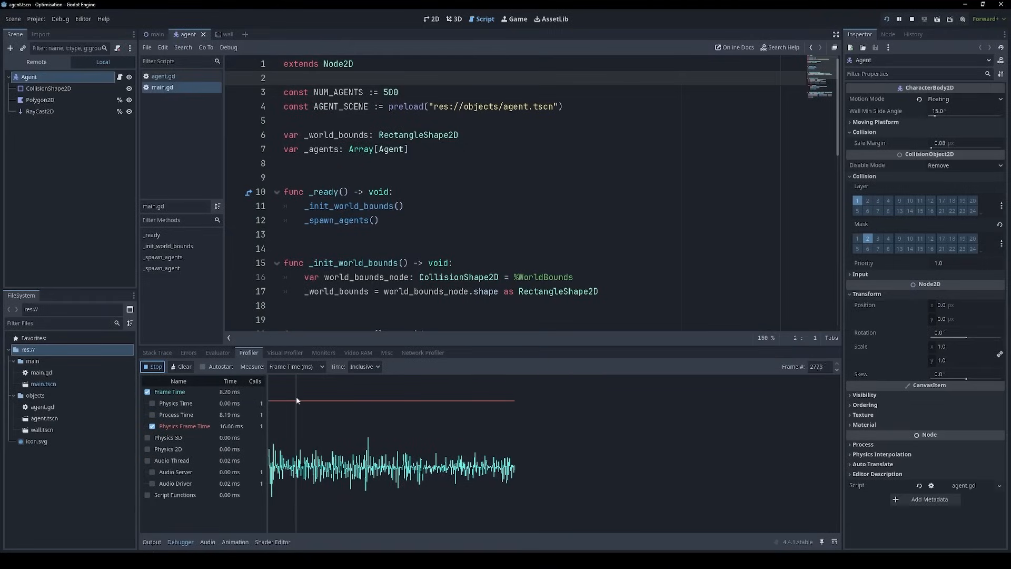
Record a rendering profile in the Visual Profiler, then show the Monitors list
{"action": "left_click", "coordinate": [152, 367]}
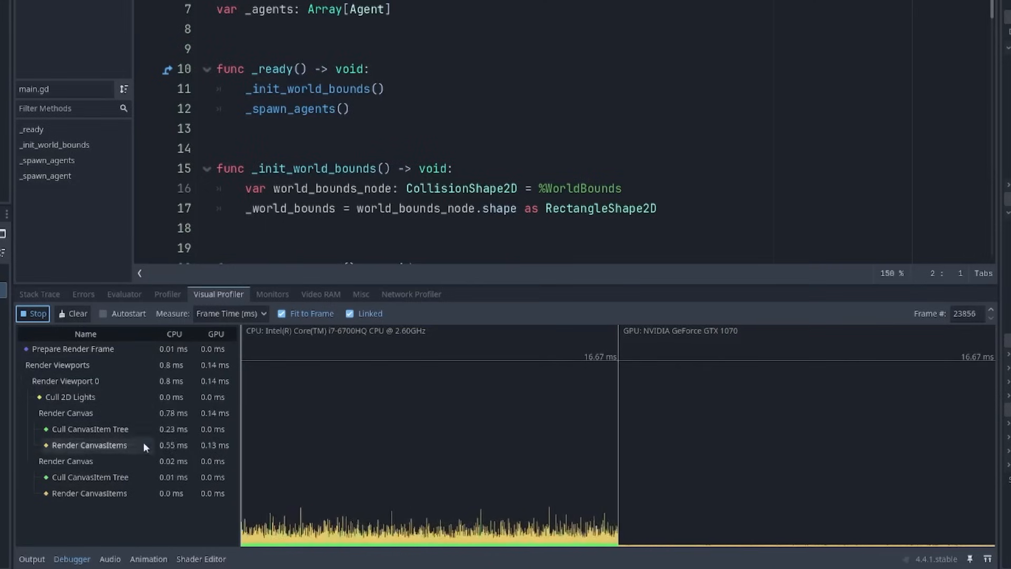
{"action": "left_click", "coordinate": [32, 313]}
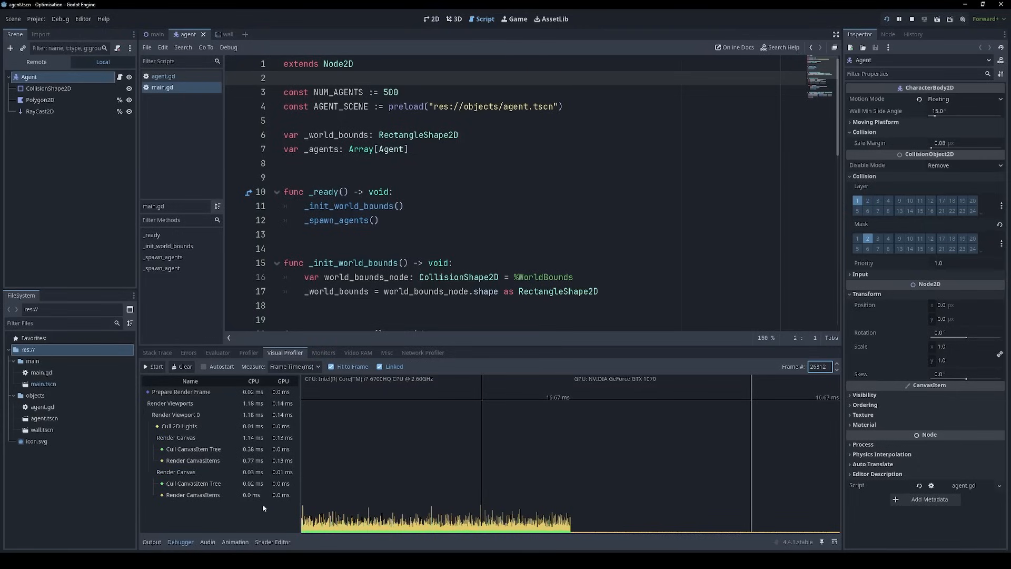
{"action": "mouse_move", "coordinate": [519, 432]}
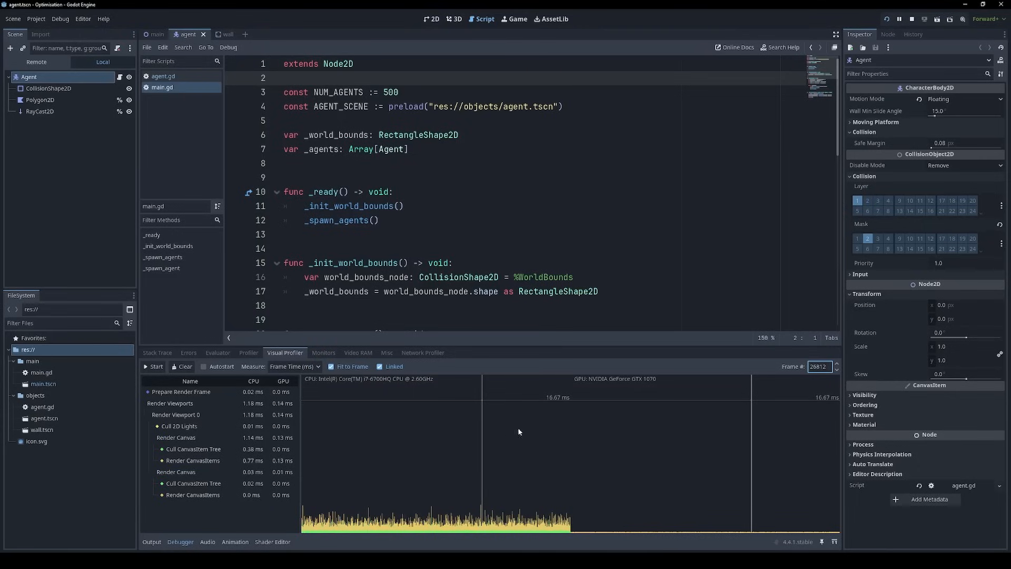
{"action": "mouse_move", "coordinate": [413, 406]}
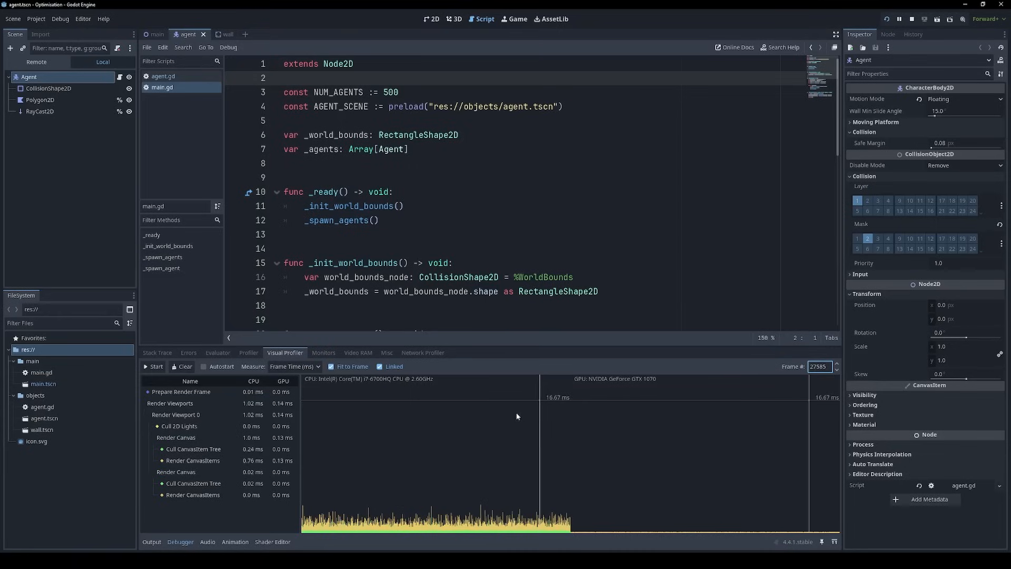
{"action": "mouse_move", "coordinate": [399, 397]}
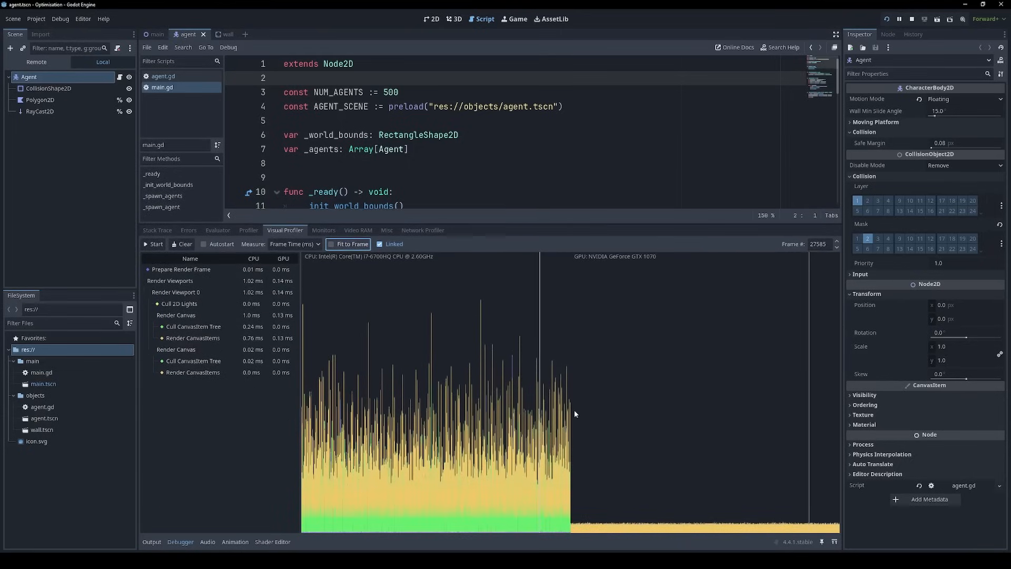
{"action": "left_click", "coordinate": [324, 231]}
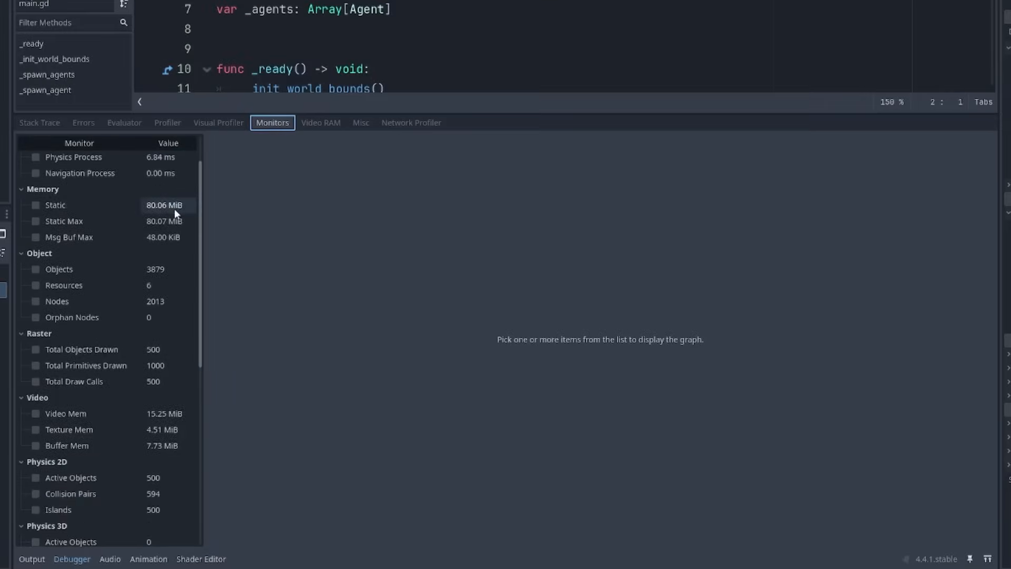
Graph the Objects count, then Process and Physics Process times, in Monitors
{"action": "left_click", "coordinate": [36, 319]}
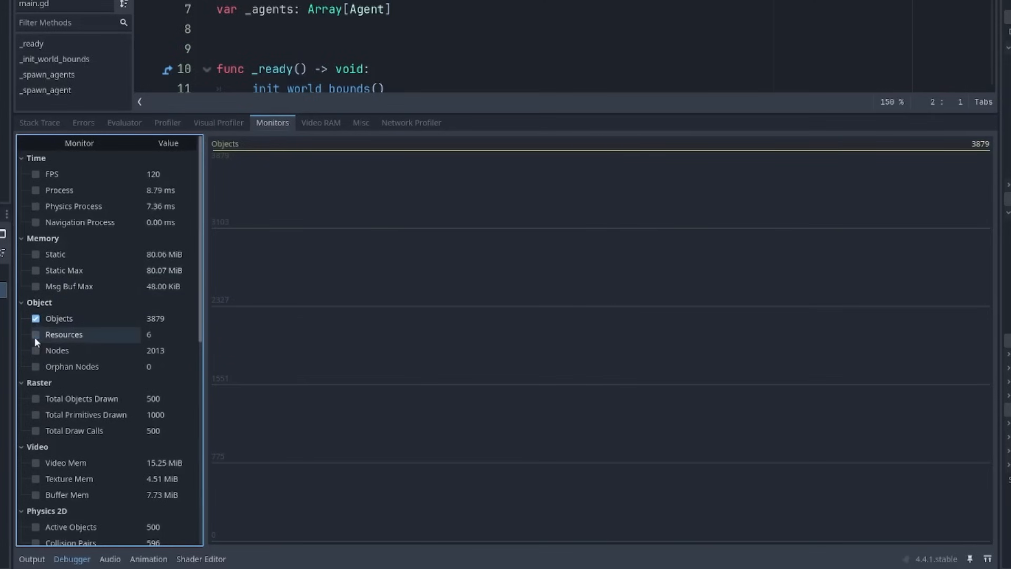
{"action": "left_click", "coordinate": [36, 190]}
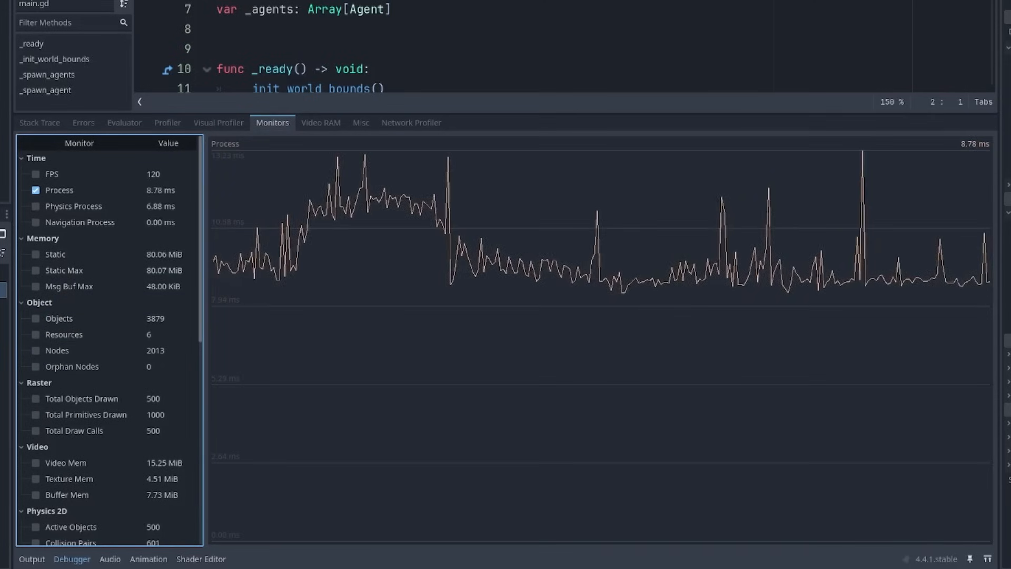
{"action": "left_click", "coordinate": [34, 206]}
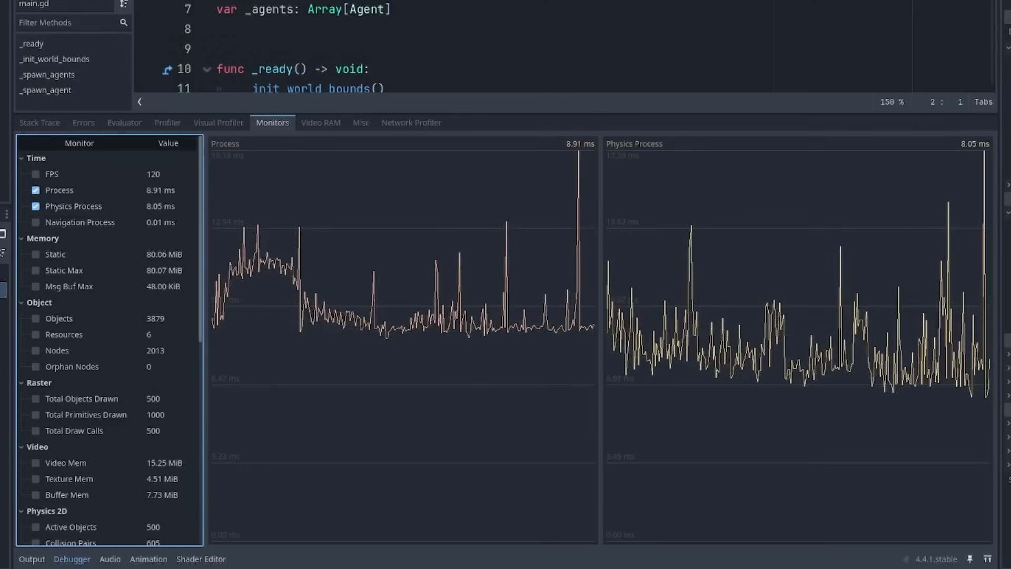
{"action": "mouse_move", "coordinate": [98, 332]}
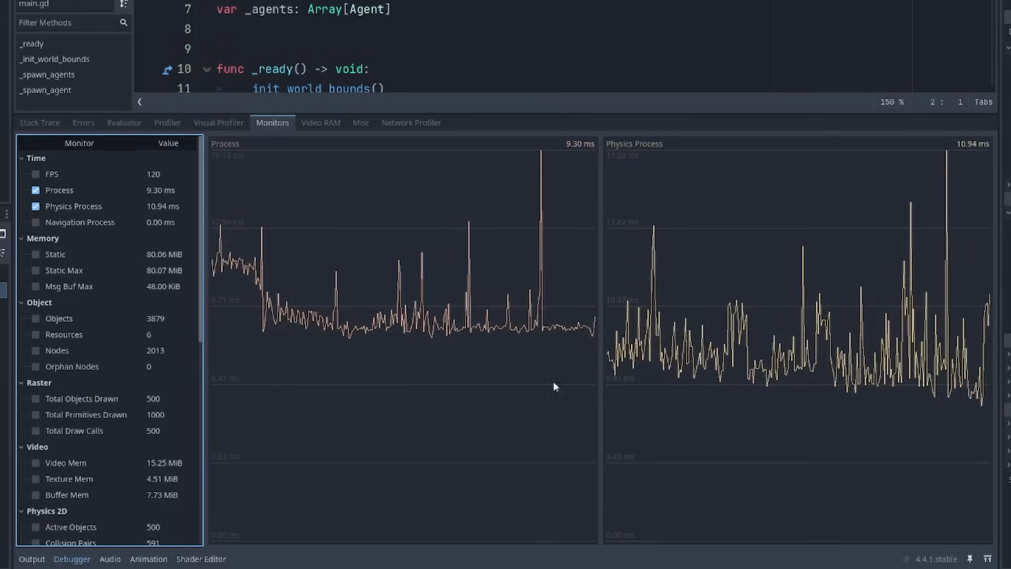
{"action": "mouse_move", "coordinate": [326, 371]}
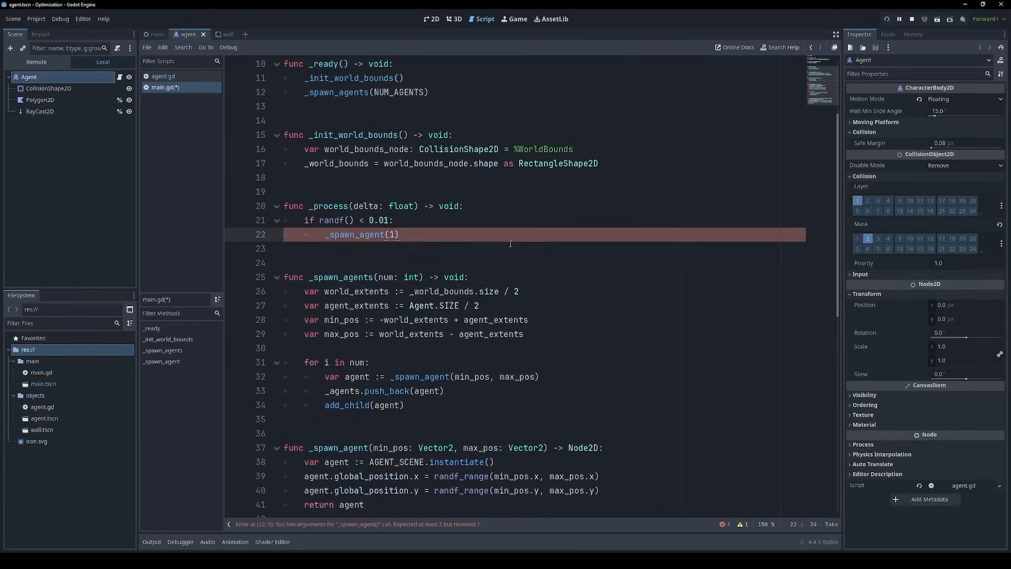
Write _get_num_agents() returning _agents.size() to feed the custom agents monitor
{"action": "type", "text": "s"}
{"action": "type", "text": "Performance.add_custom_monitor(\"aget\", "}
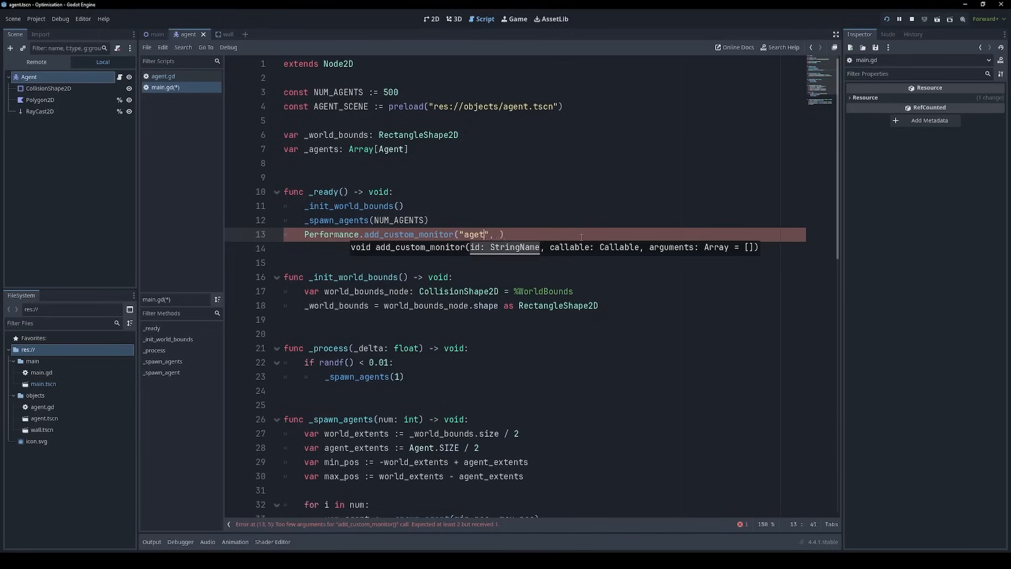
{"action": "type", "text": "s"}
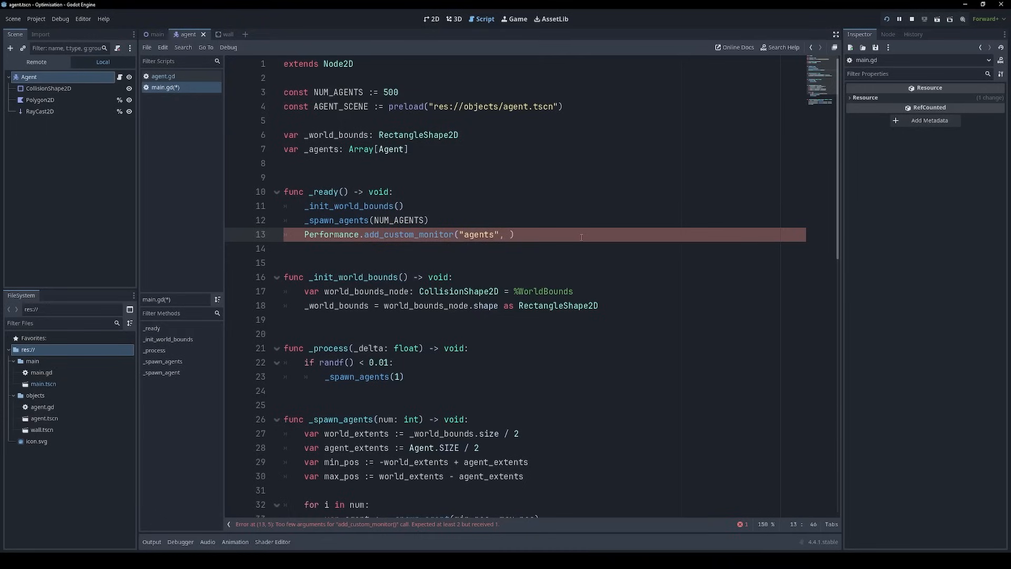
{"action": "type", "text": "_get_num_"}
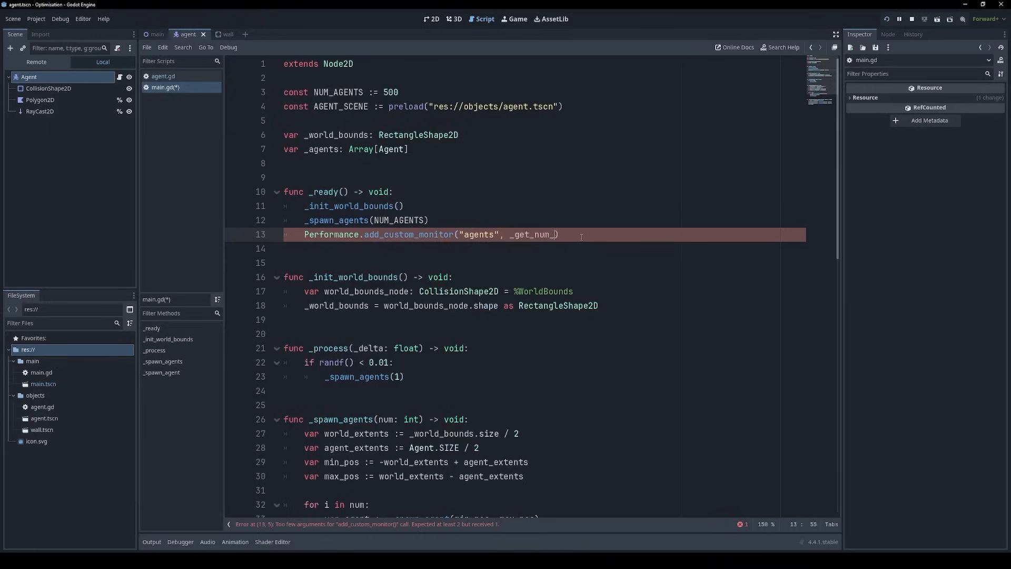
{"action": "type", "text": "agents"}
{"action": "type", "text": "return"}
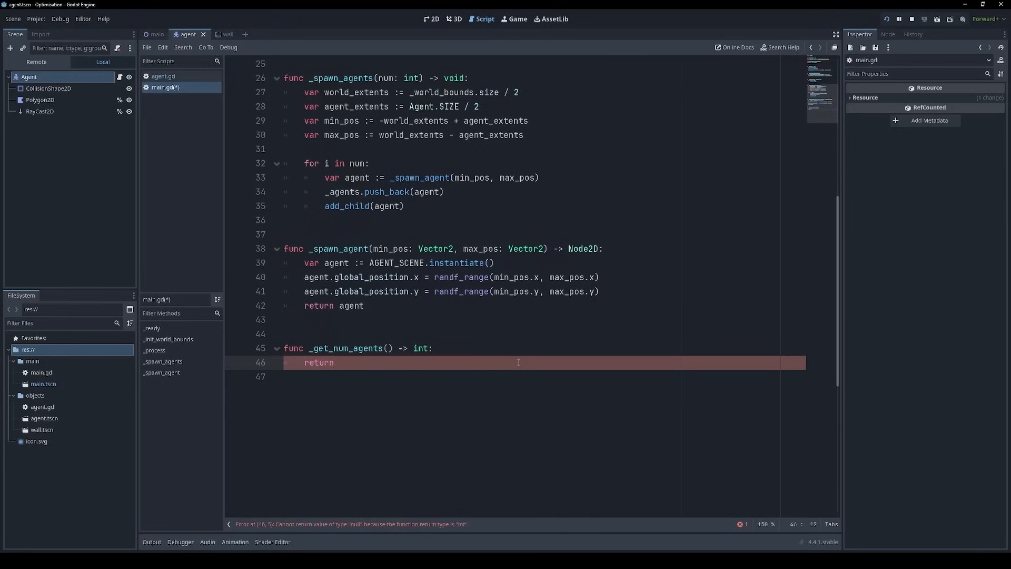
{"action": "type", "text": "_agents"}
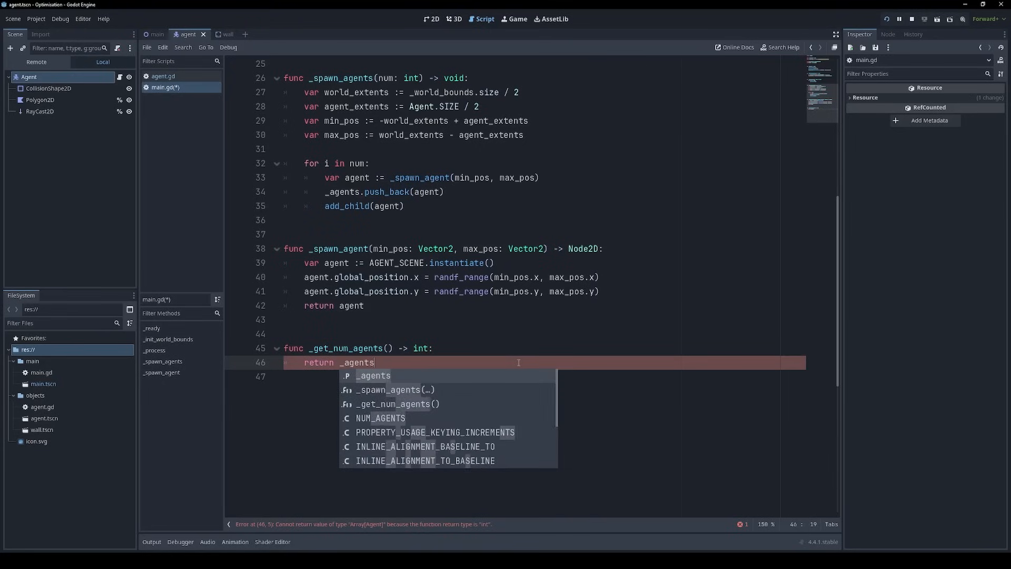
{"action": "type", "text": ".size()"}
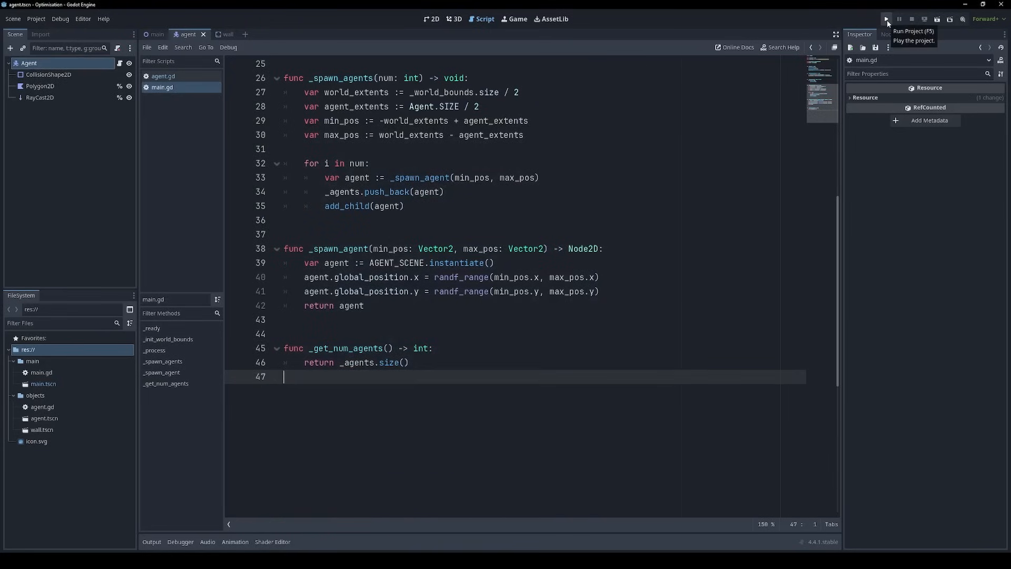
Run the project, graph the custom Agents monitor, and change its id to agents/agents
{"action": "left_click", "coordinate": [883, 18]}
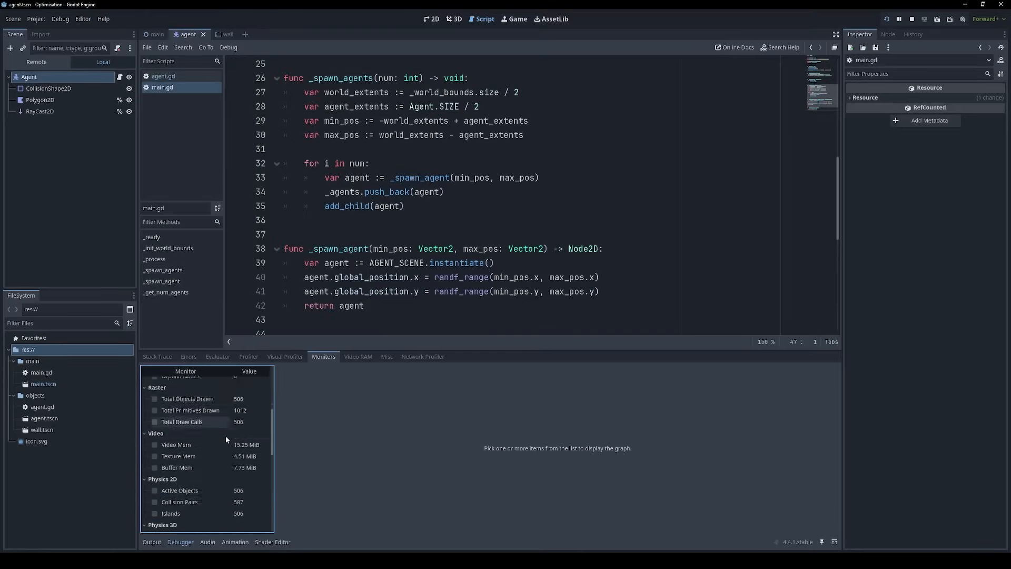
{"action": "scroll", "scroll_direction": "down", "scroll_amount": 3}
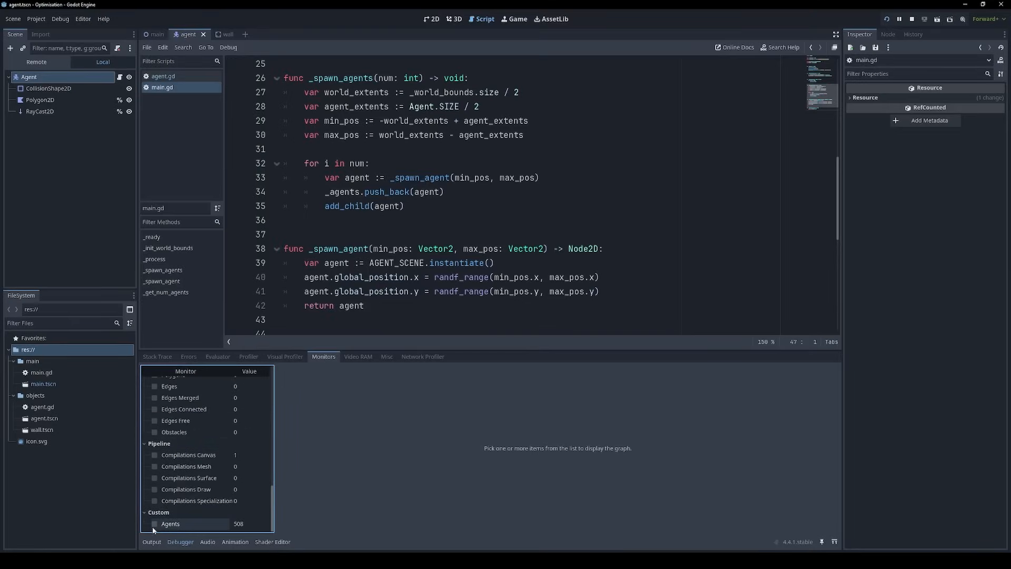
{"action": "left_click", "coordinate": [154, 523]}
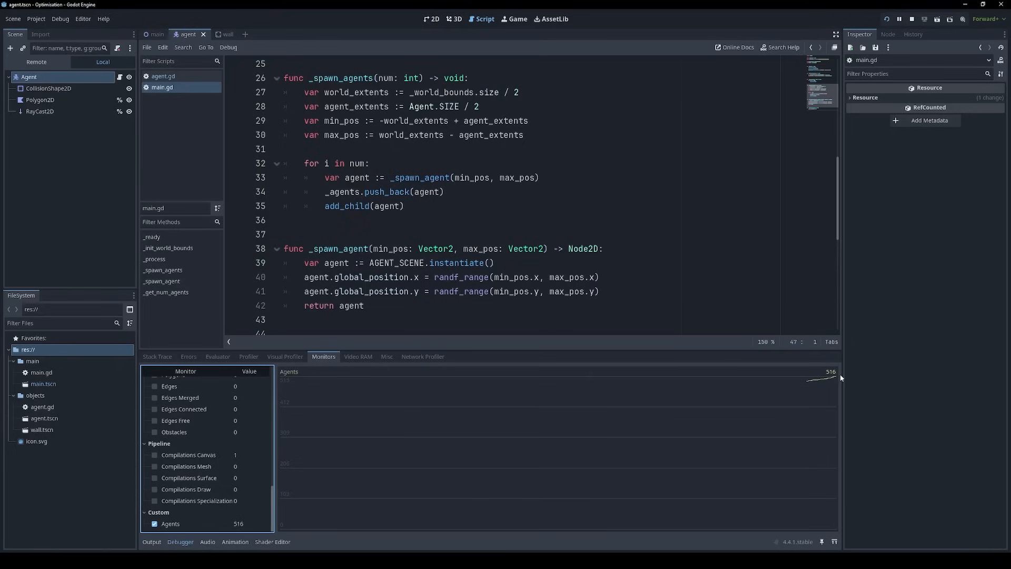
{"action": "mouse_move", "coordinate": [813, 386]}
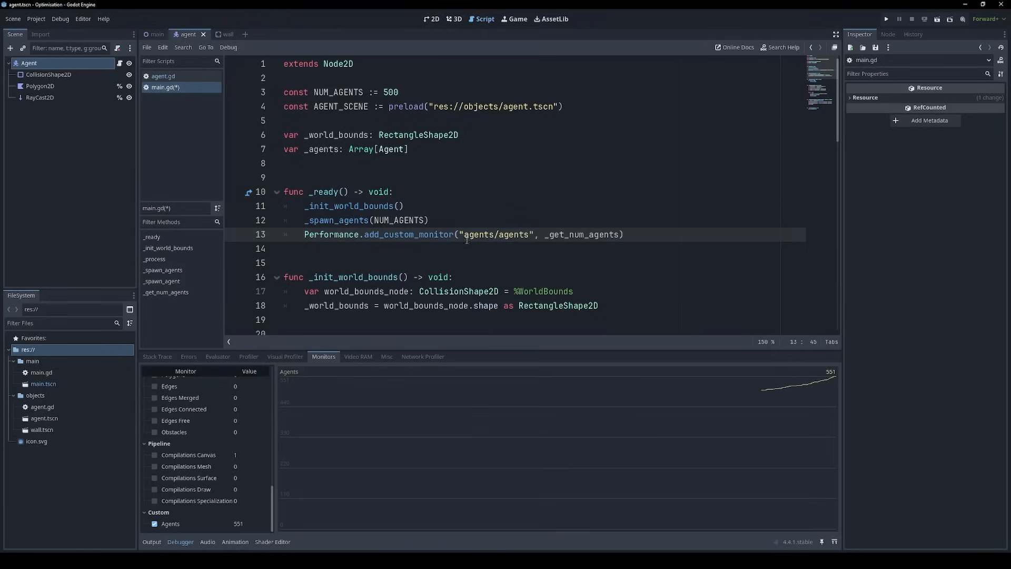
{"action": "double_click", "coordinate": [479, 234]}
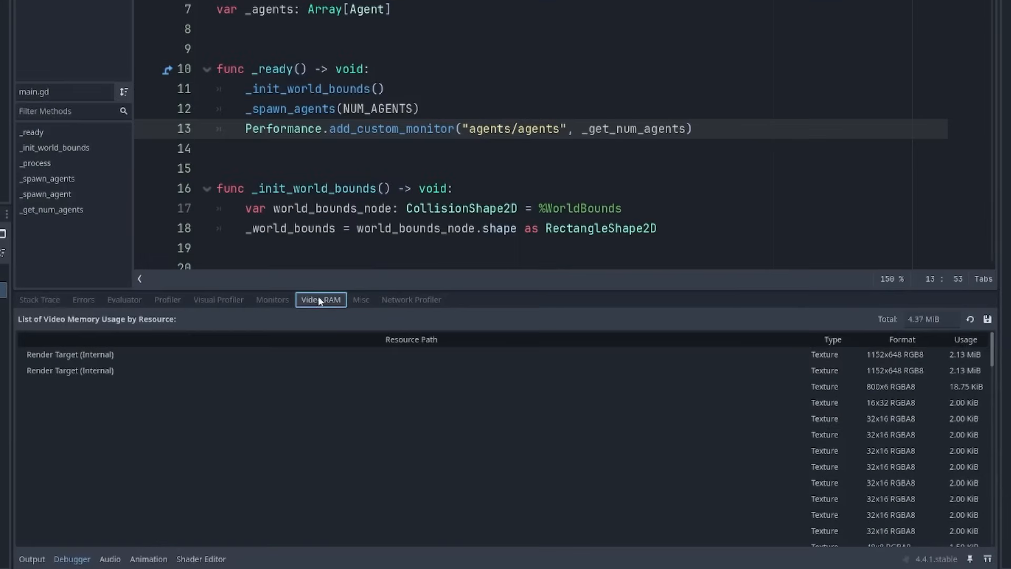
{"action": "mouse_move", "coordinate": [326, 301]}
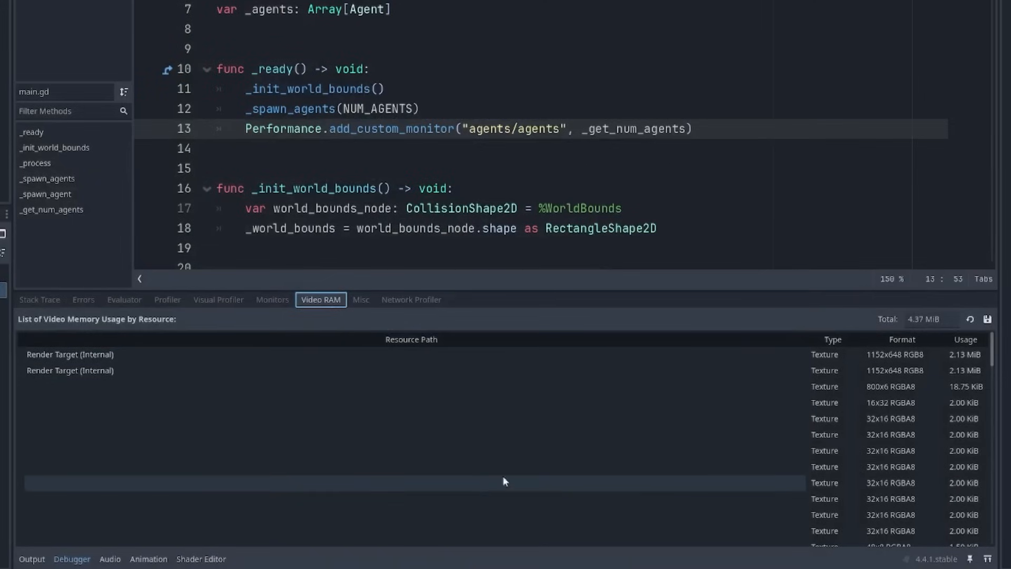
{"action": "mouse_move", "coordinate": [824, 479]}
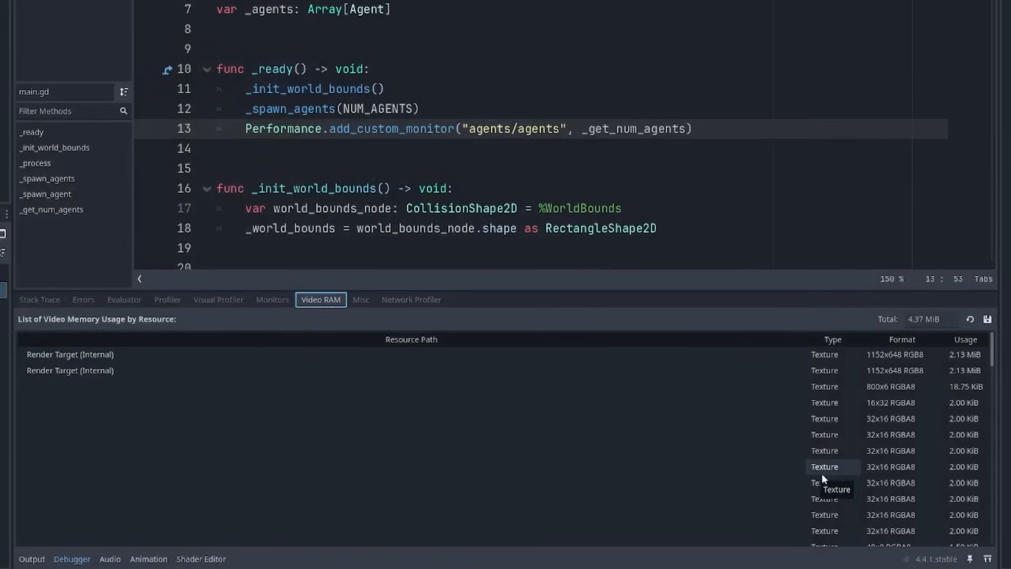
Scroll through the Video RAM list of render targets and small textures
{"action": "scroll", "scroll_direction": "down", "scroll_amount": 3}
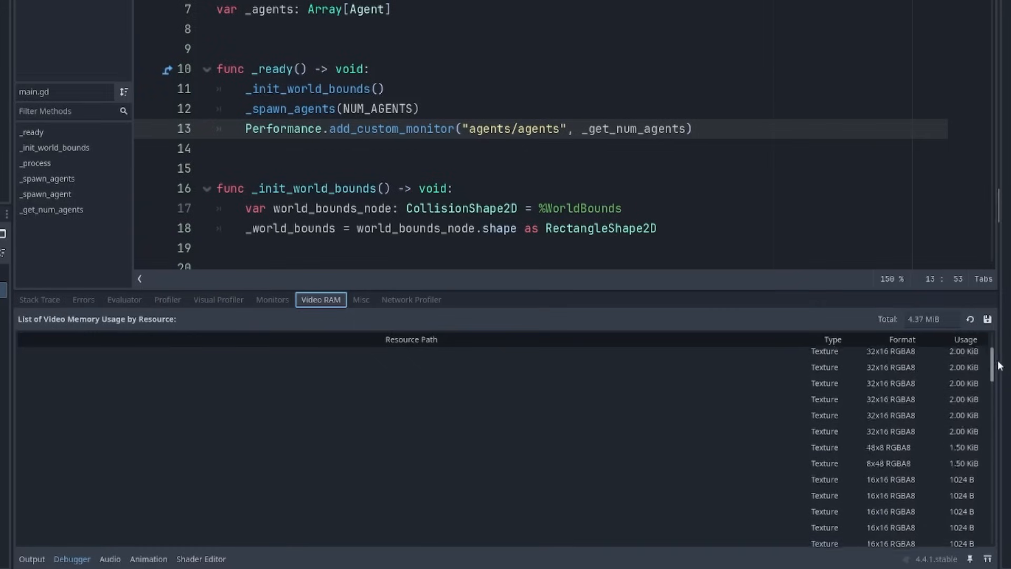
{"action": "scroll", "scroll_direction": "down", "scroll_amount": 3}
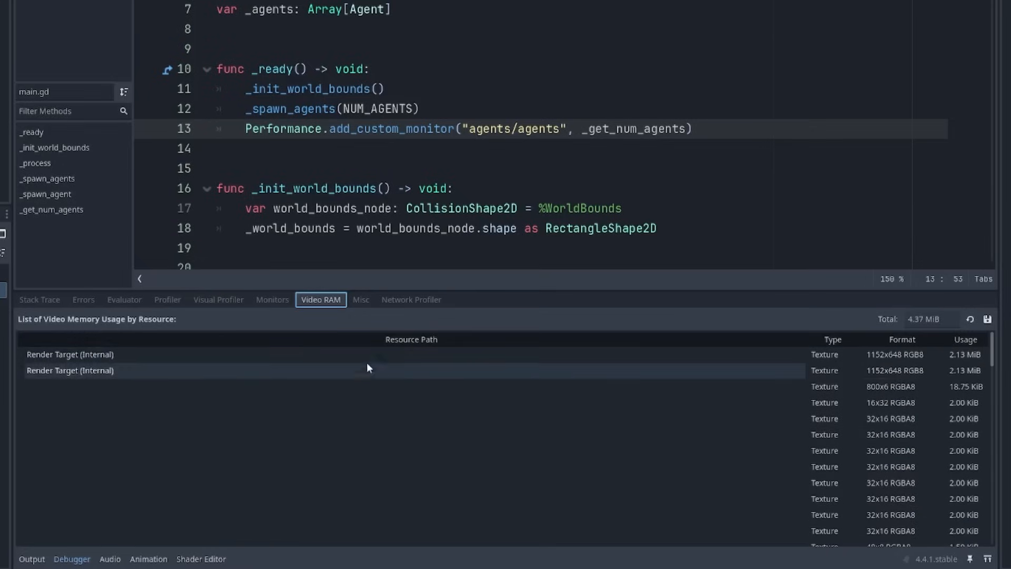
{"action": "mouse_move", "coordinate": [361, 374]}
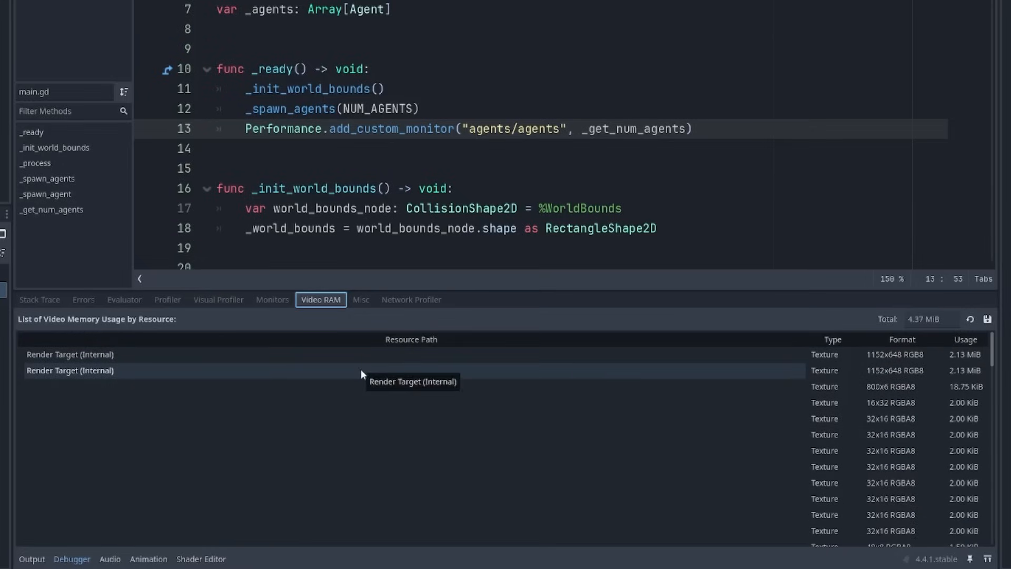